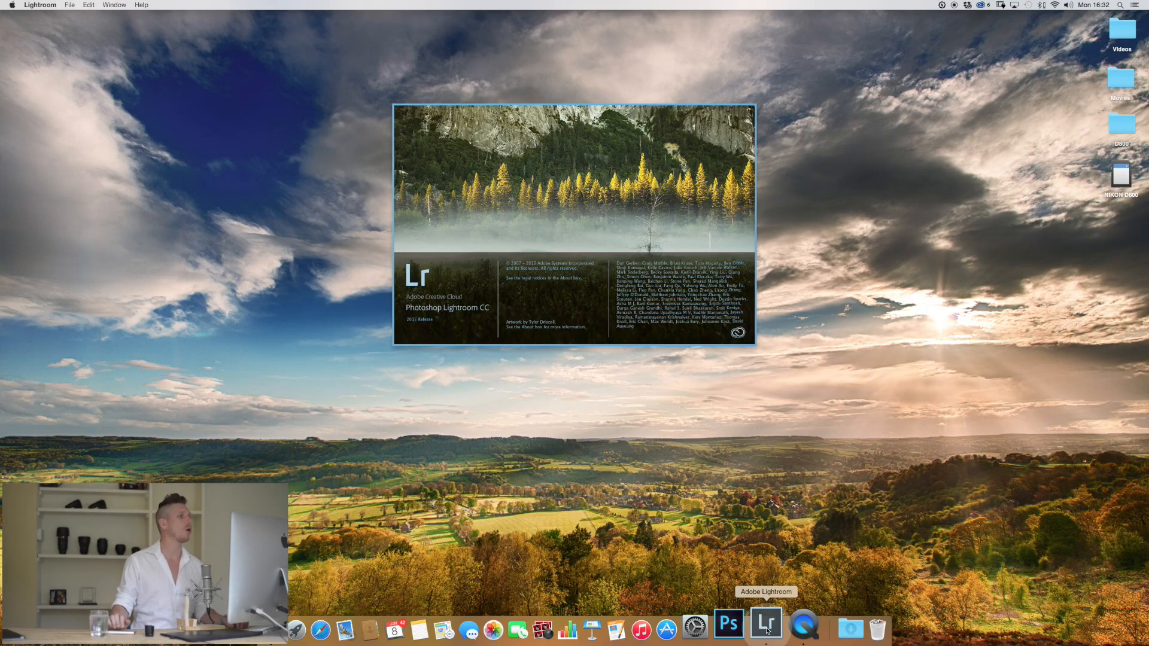
Step: Launch Lightroom so the catalog opens in the Library module
left_click(765, 627)
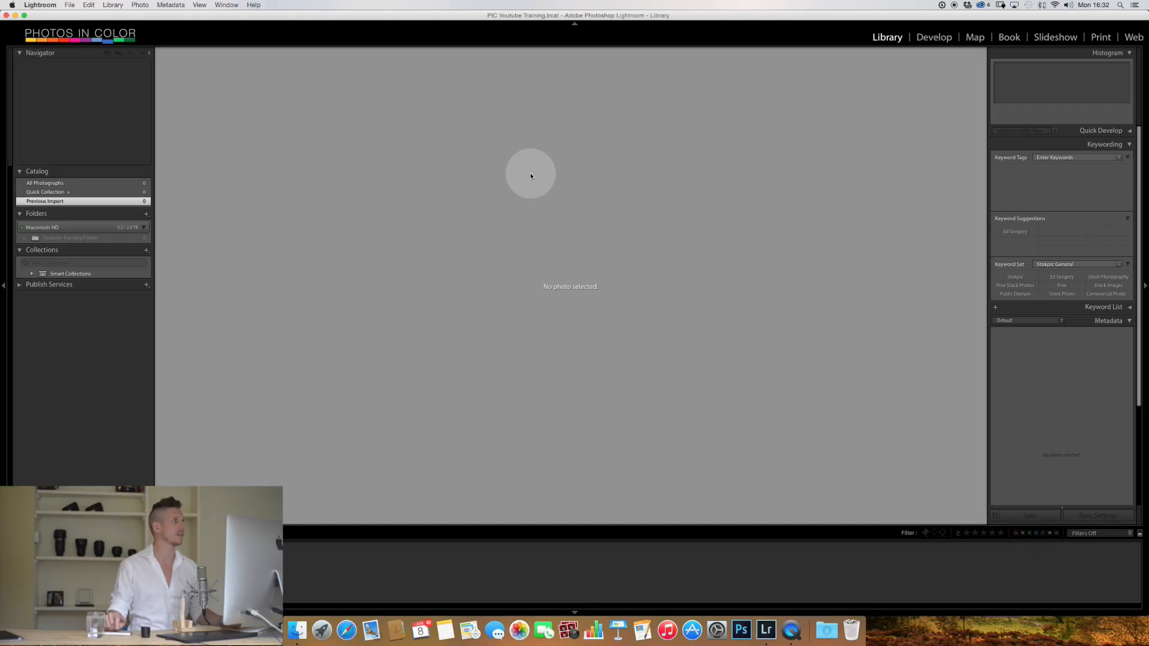
Step: Start Import Photos and Video with the NIKON D800 card's DCIM folder as source
left_click(70, 5)
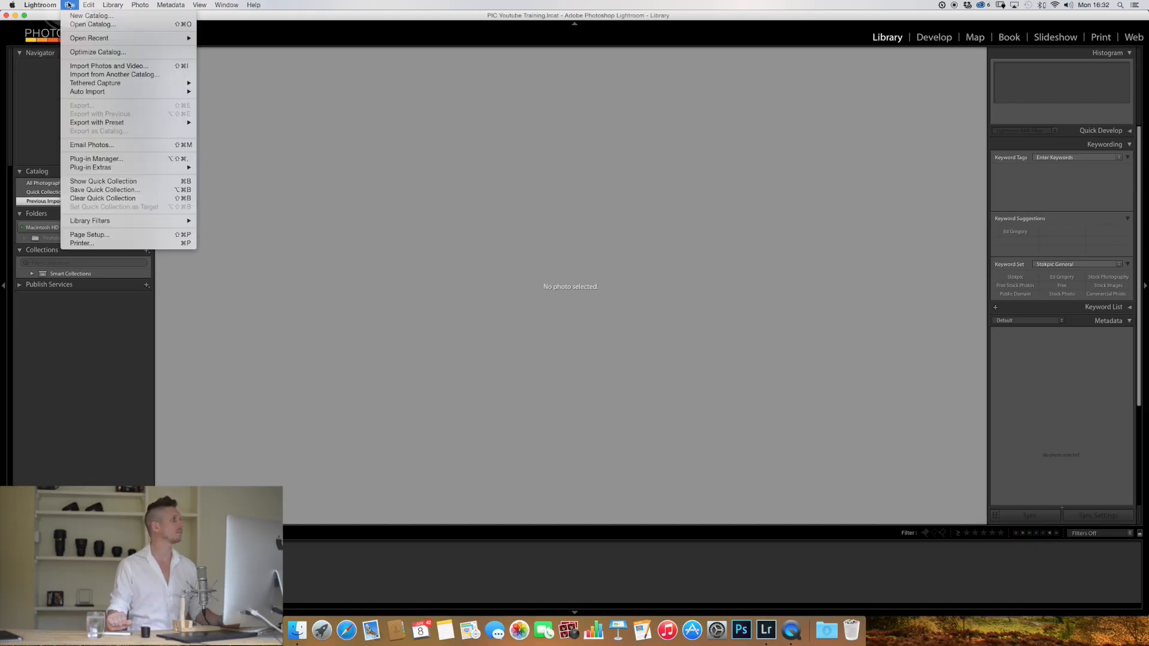
mouse_move(109, 66)
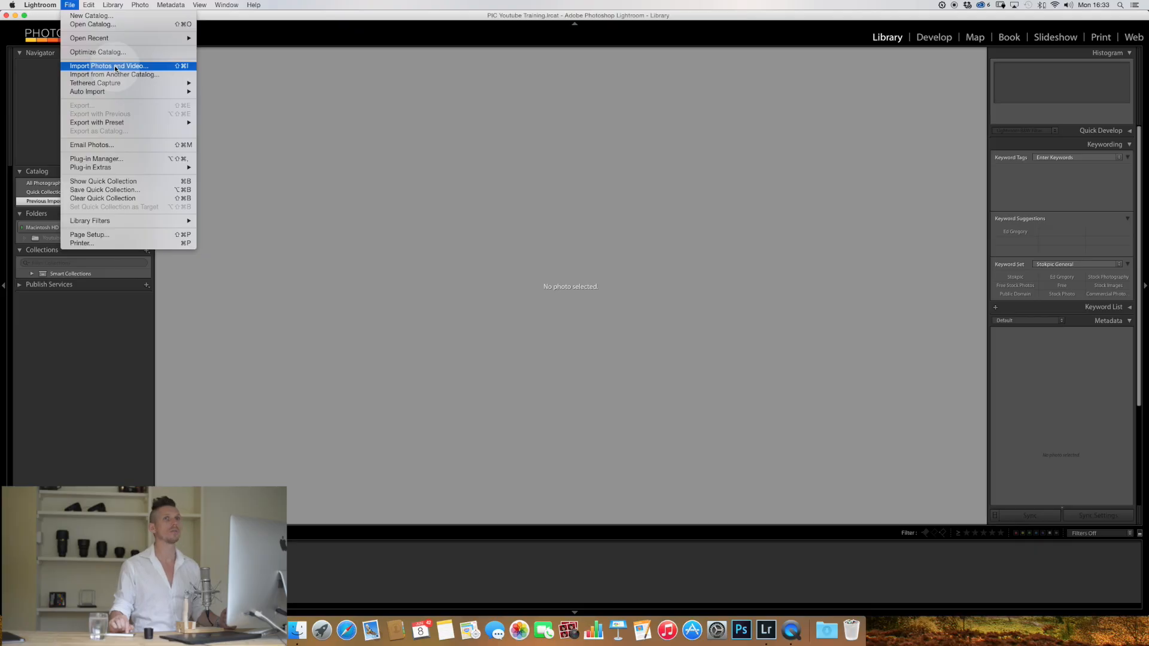
left_click(108, 66)
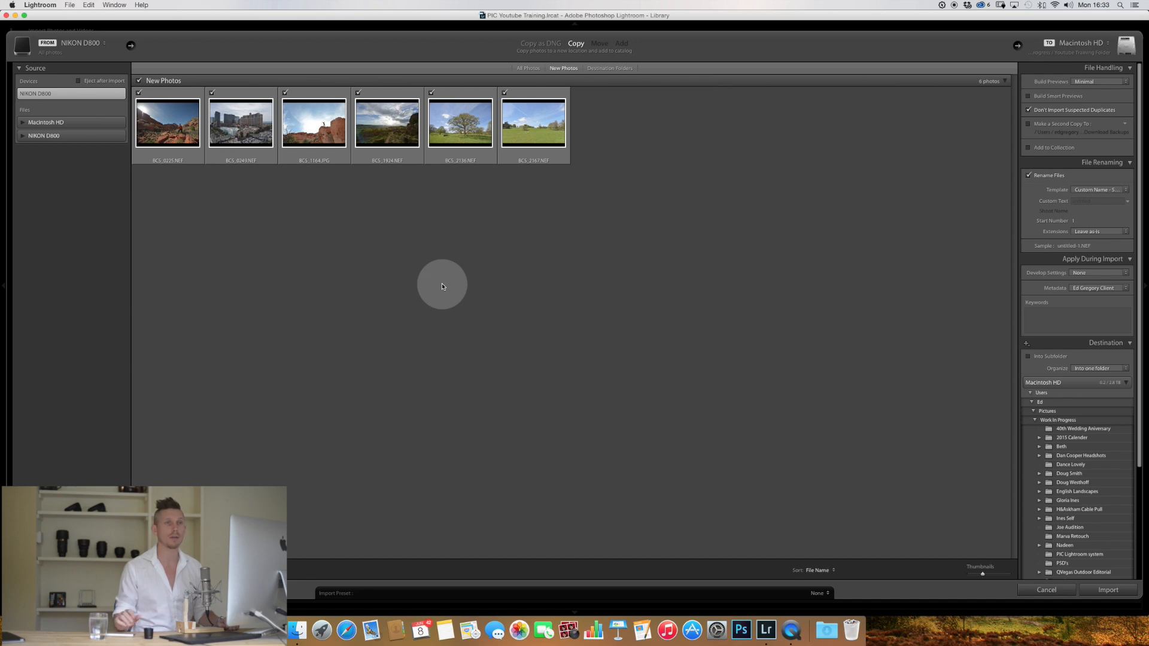
mouse_move(338, 125)
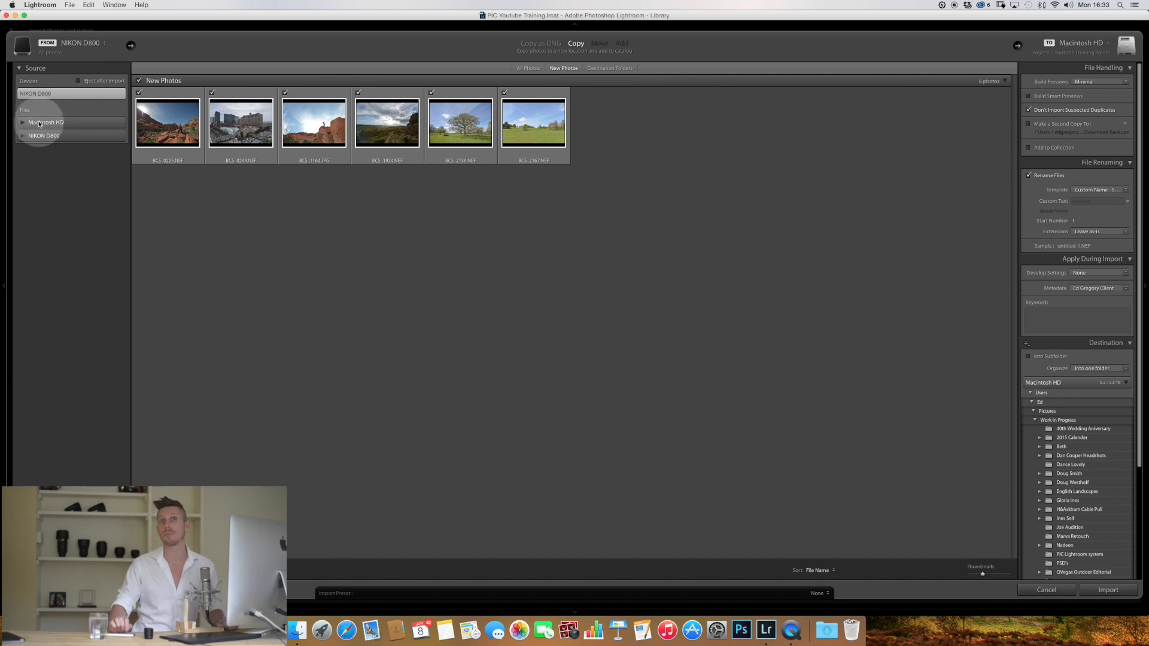
left_click(23, 122)
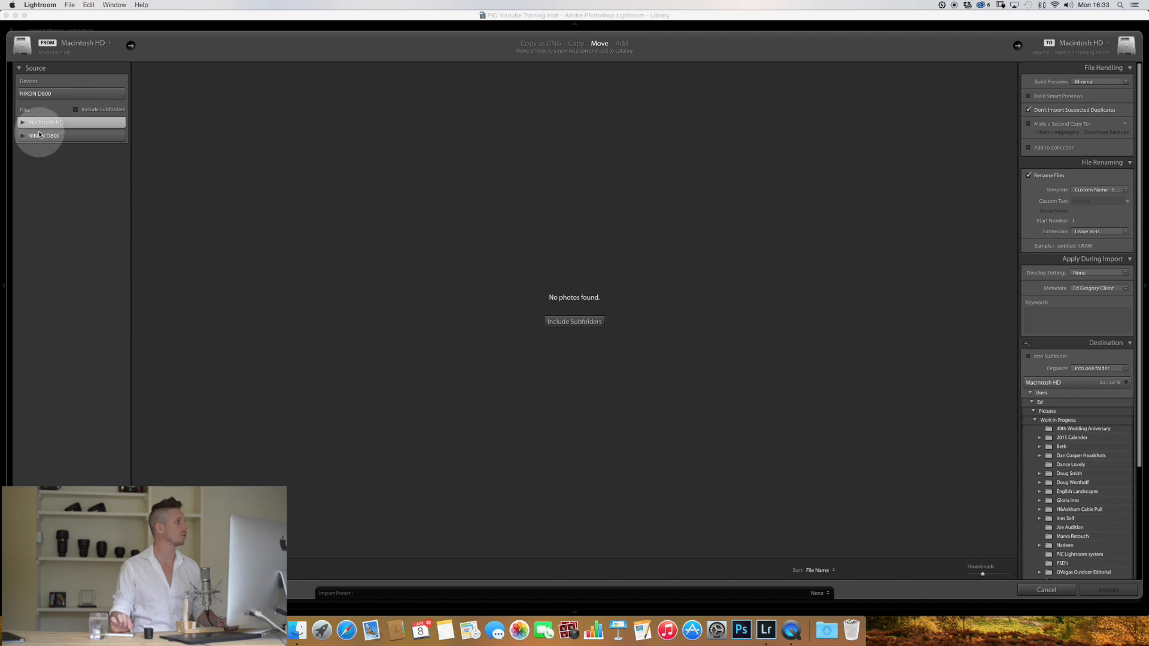
left_click(43, 135)
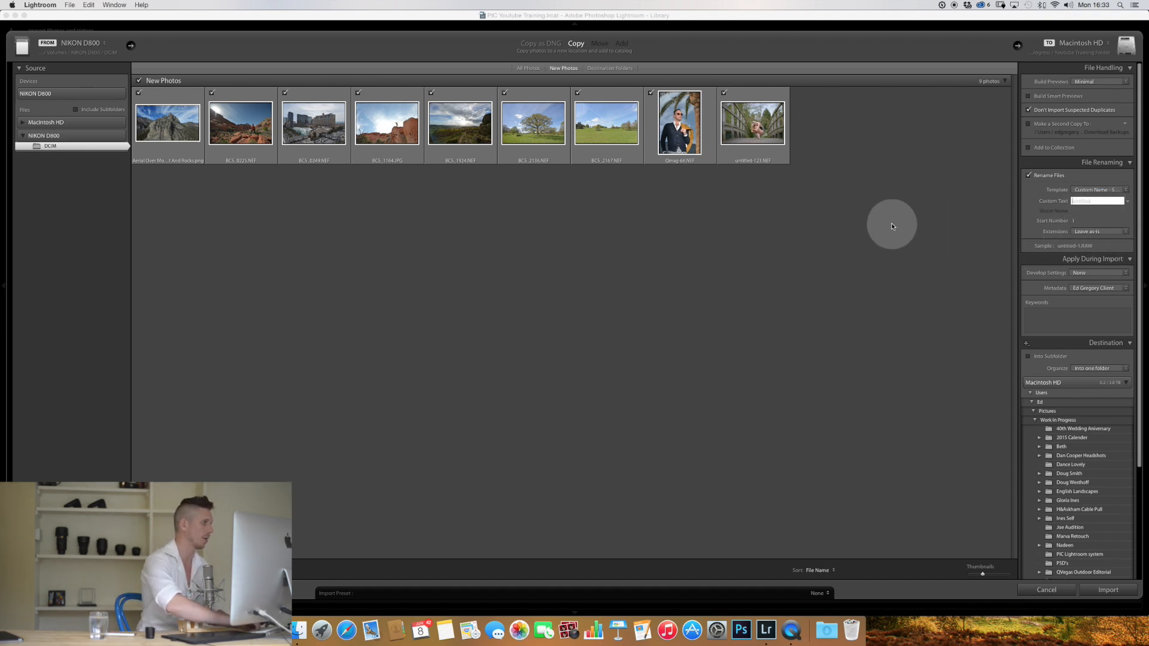
Step: Set Custom Text renaming to 'My training images' and the import keyword to 'Vegas'
type("My training images")
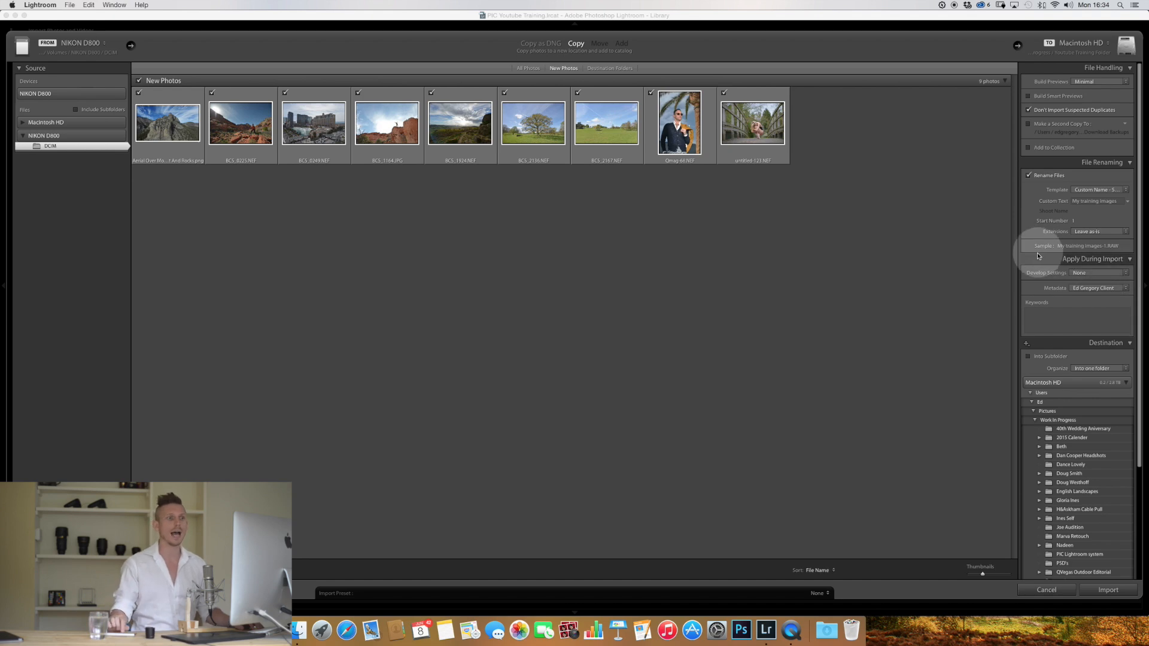
left_click(1078, 318)
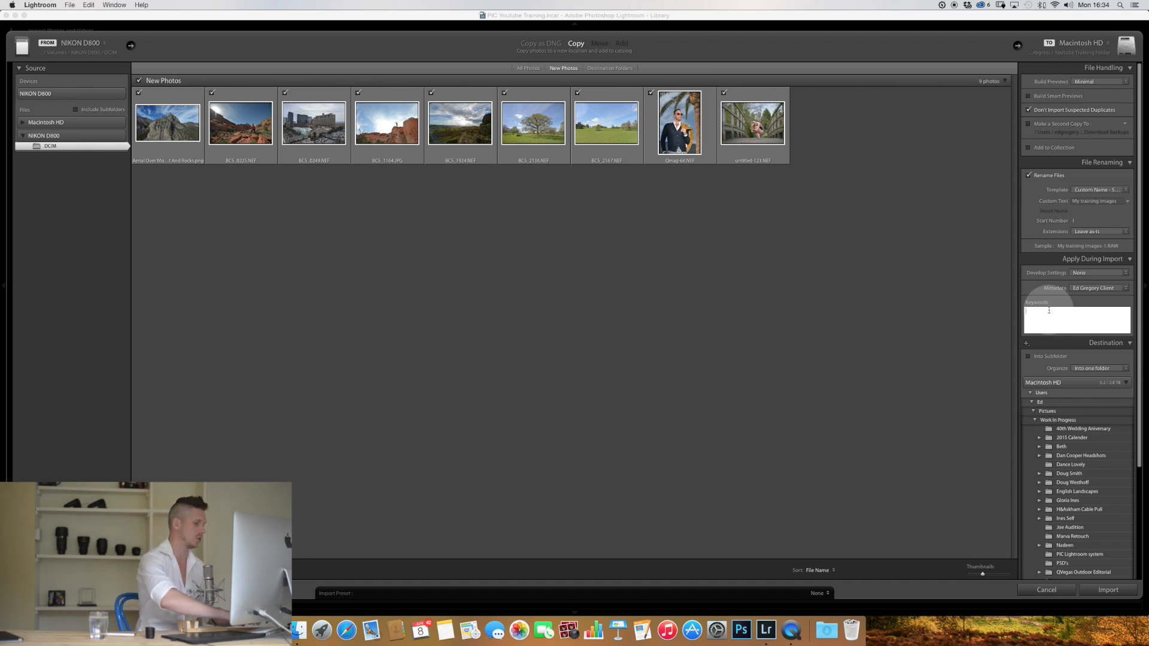
type("v")
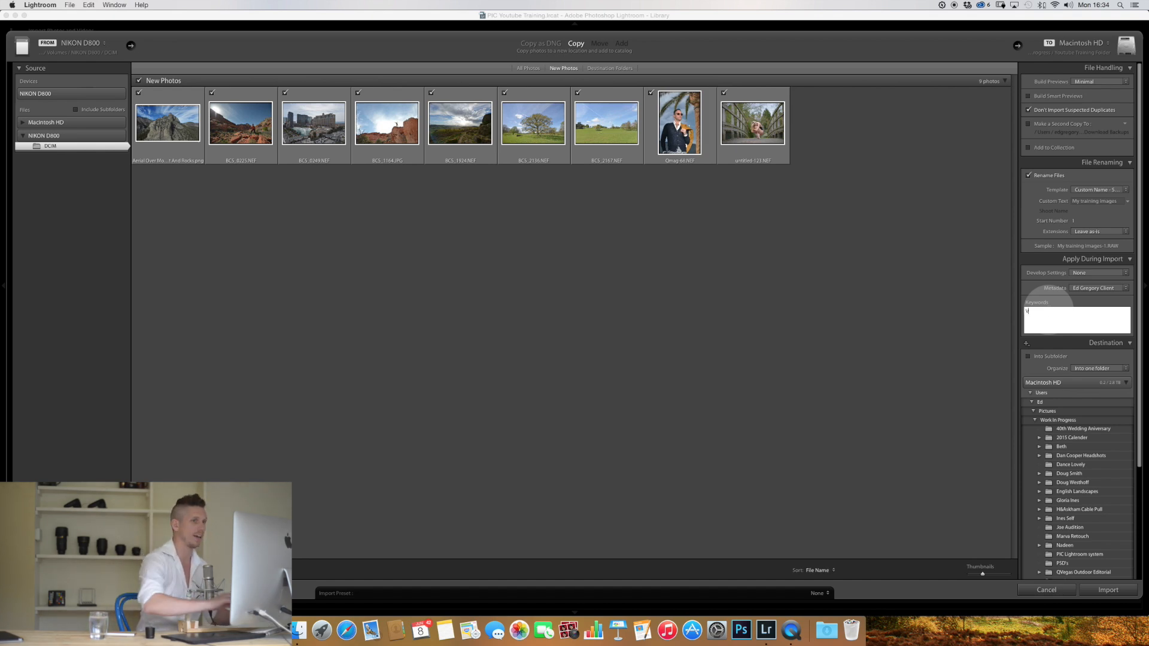
type("Vegas,")
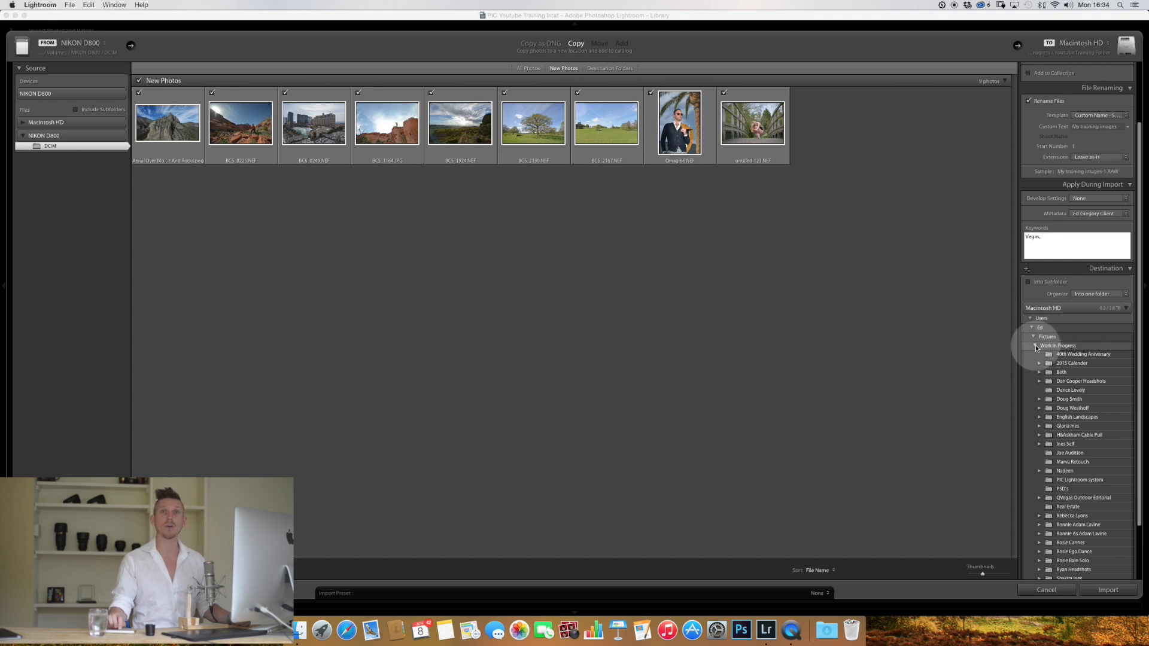
mouse_move(1057, 345)
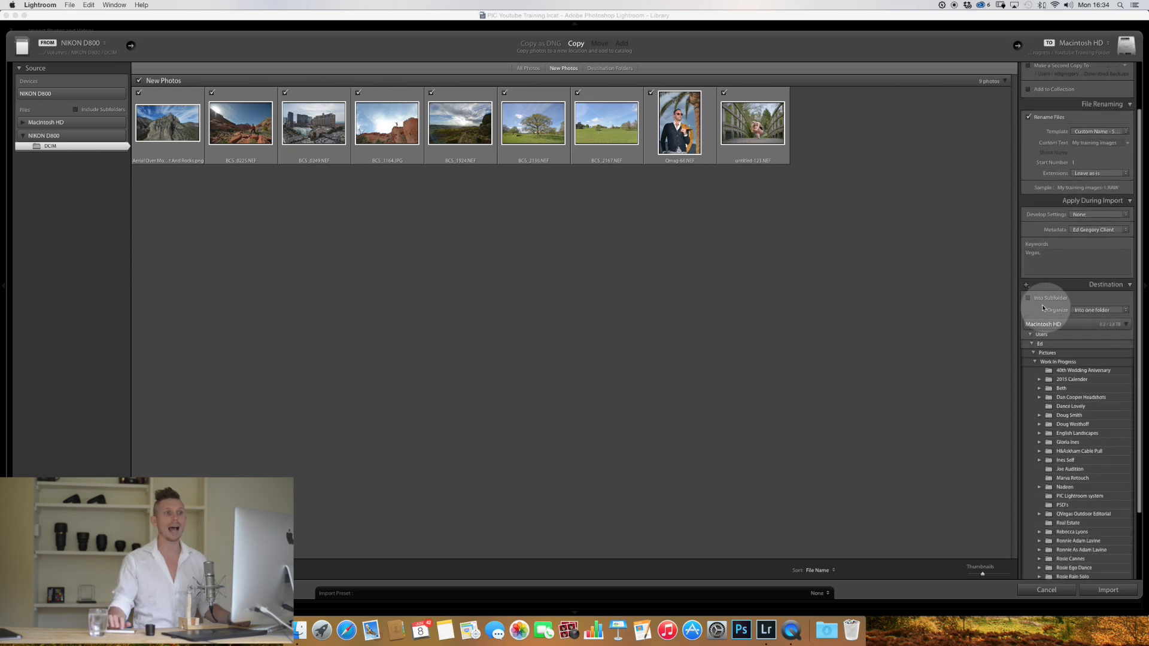
Step: Enable Into Subfolder and name the new subfolder 'Lesson 1'
left_click(1030, 298)
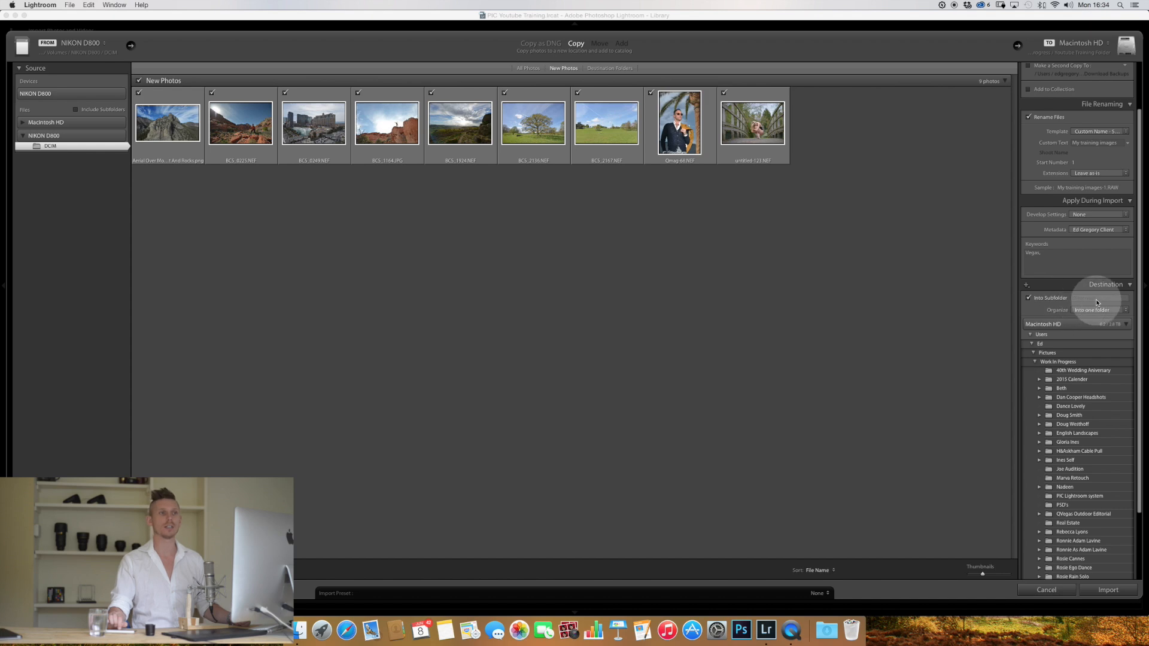
left_click(1098, 298)
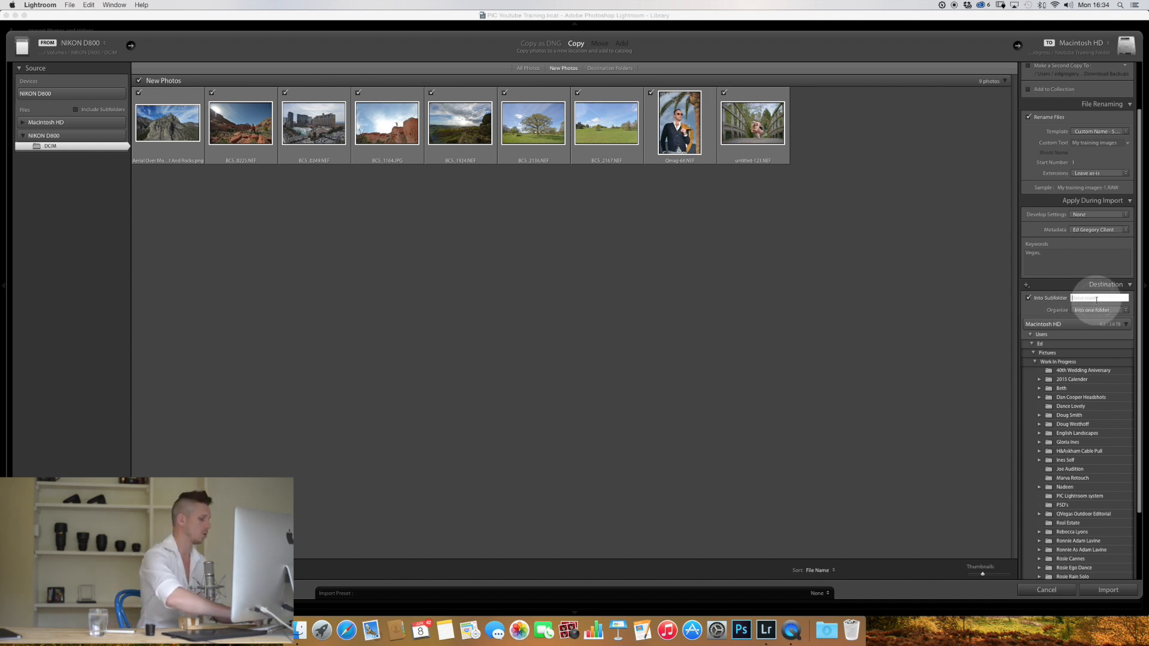
type("Lesson 1")
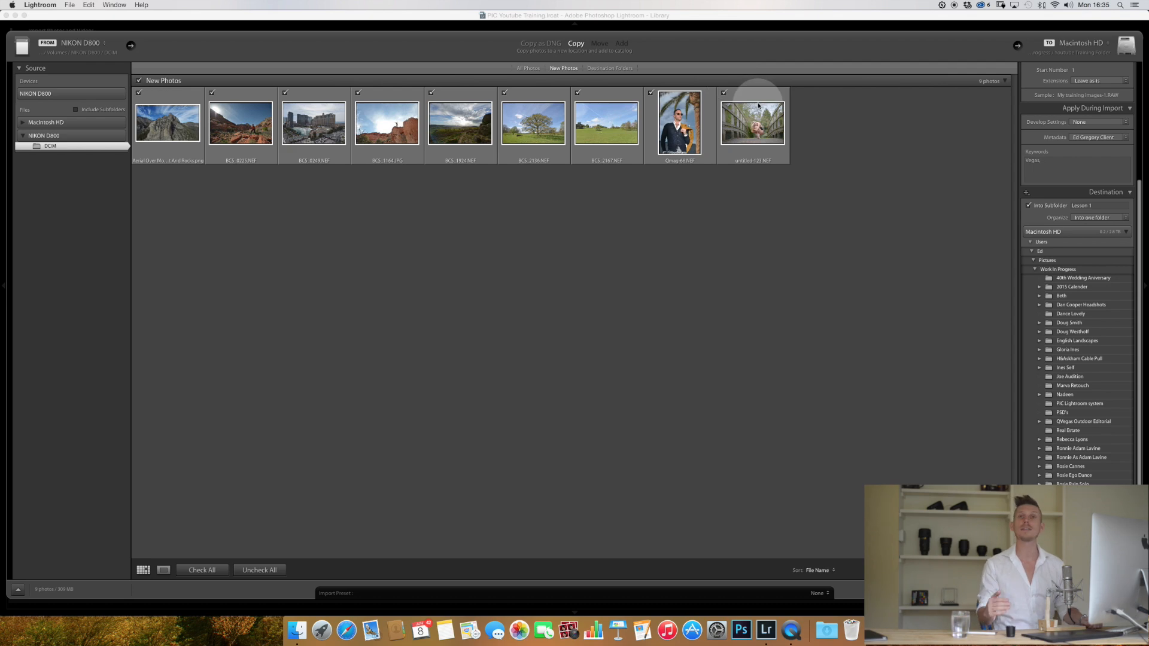
mouse_move(752, 122)
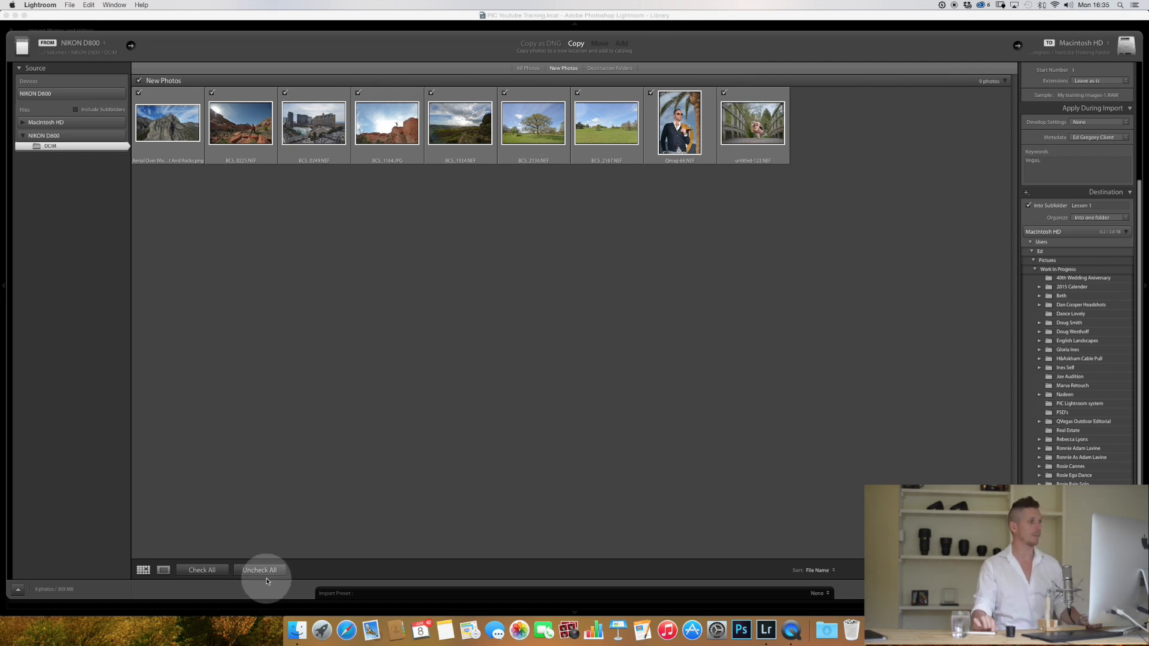
Step: Uncheck all, tick single thumbnails, then check all nine photos for import
left_click(259, 570)
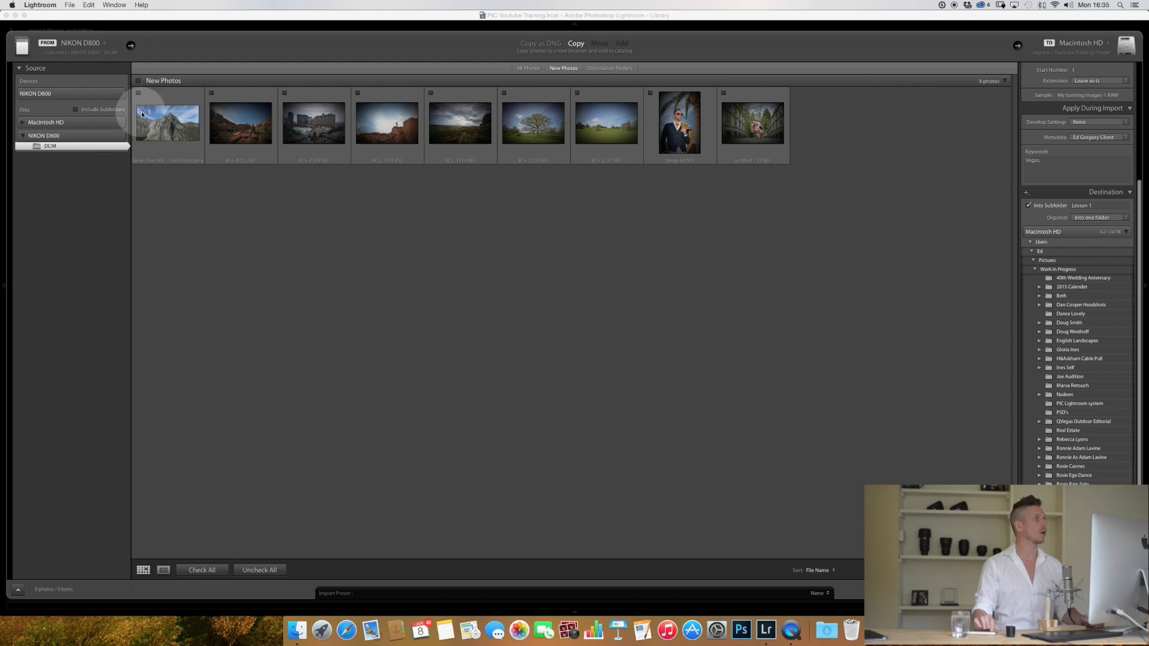
left_click(211, 93)
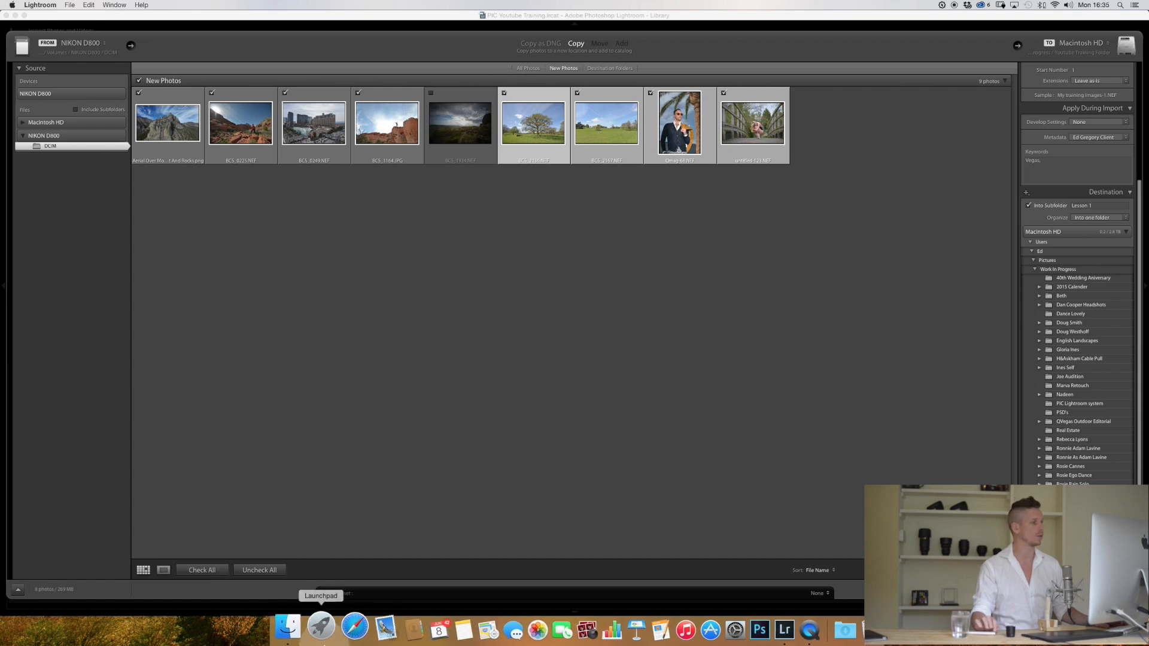
left_click(201, 570)
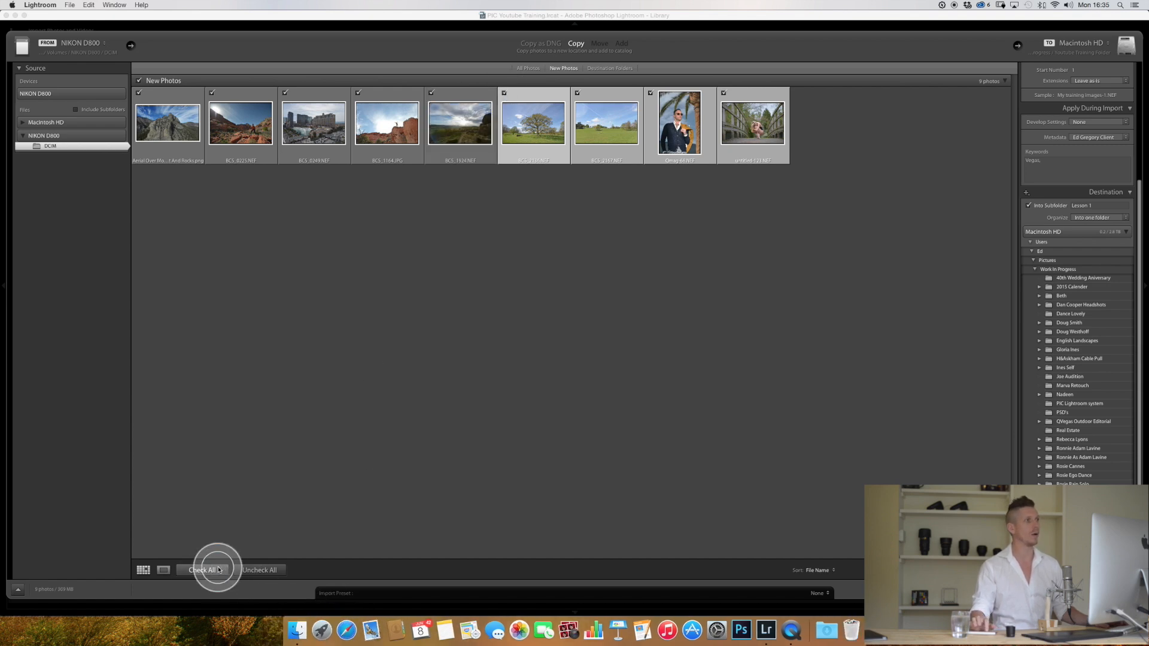
left_click(202, 570)
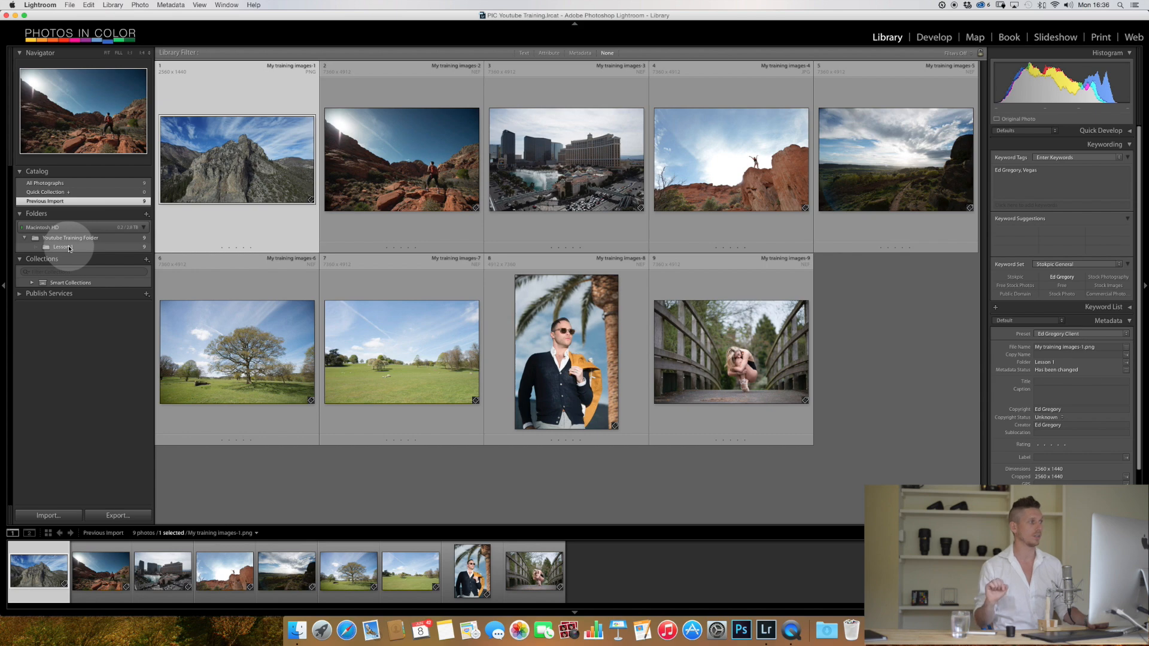
Step: Browse the Lesson 1 photos in Loupe view and take My training images-2.NEF into Develop
left_click(65, 247)
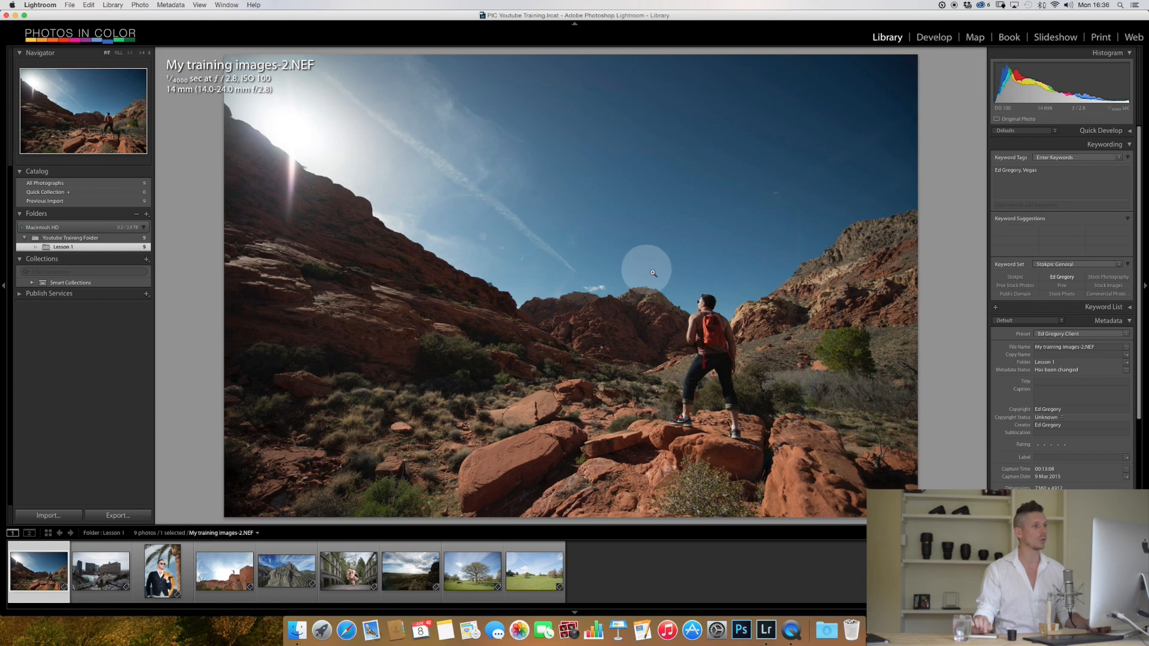
left_click(646, 273)
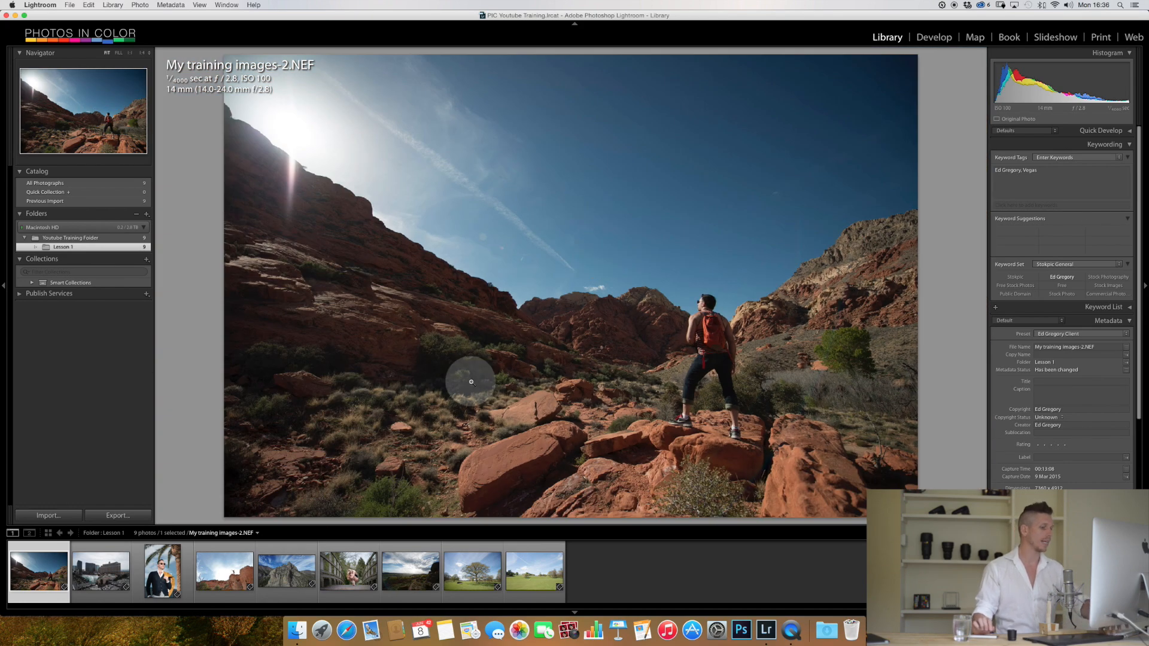
left_click(162, 571)
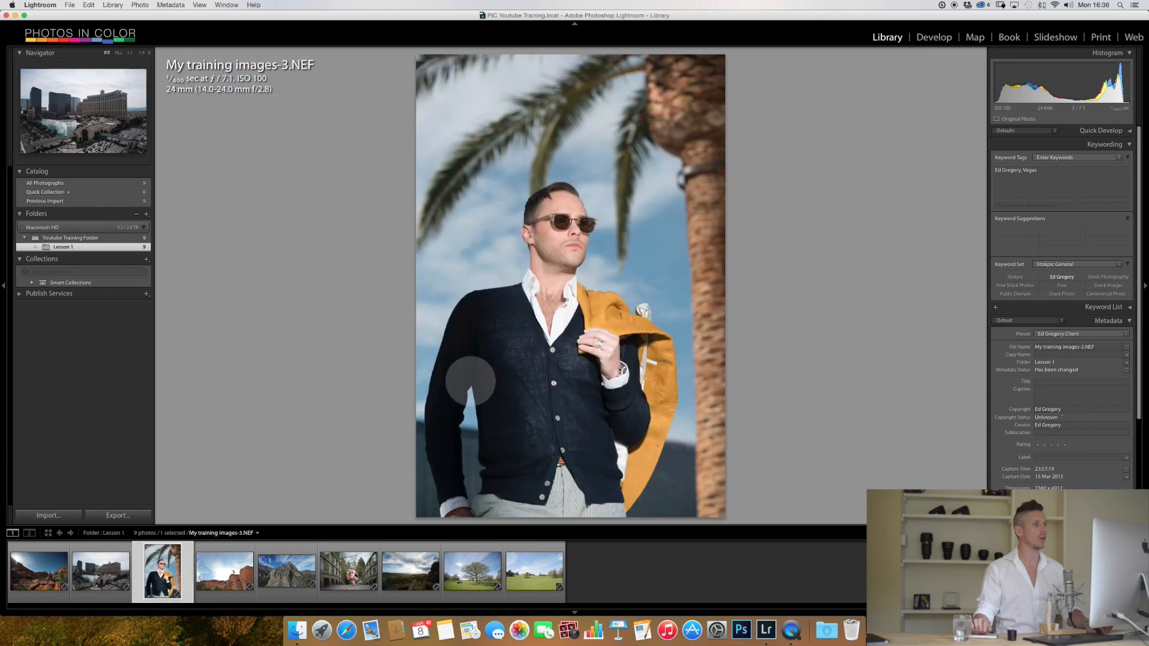
left_click(224, 570)
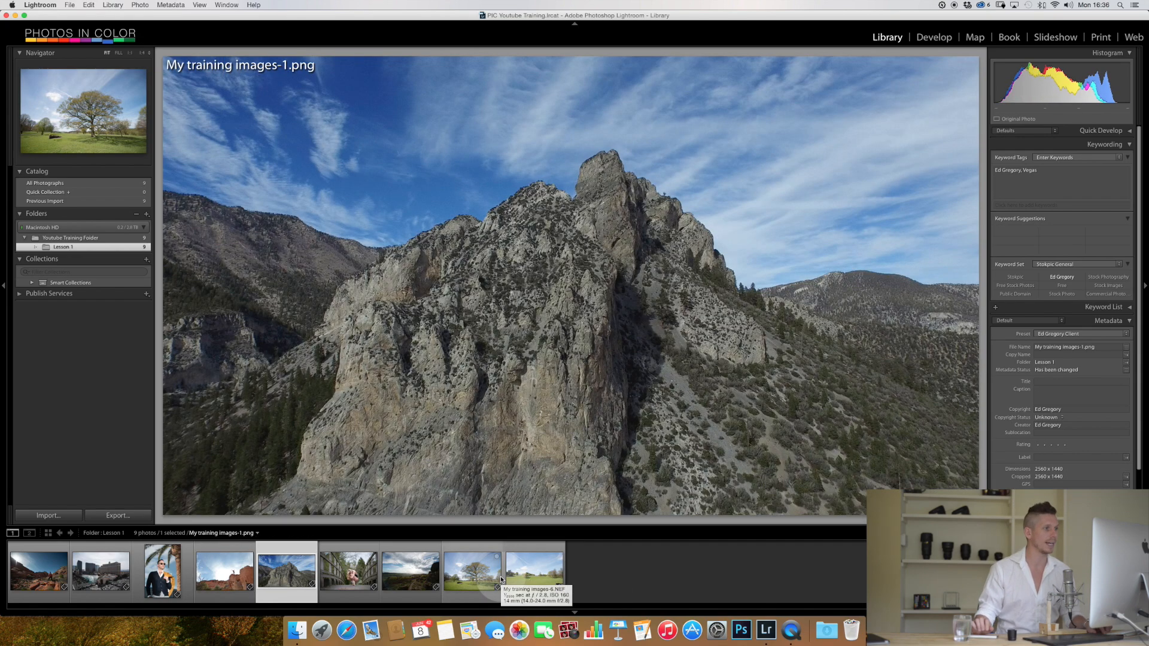
left_click(534, 570)
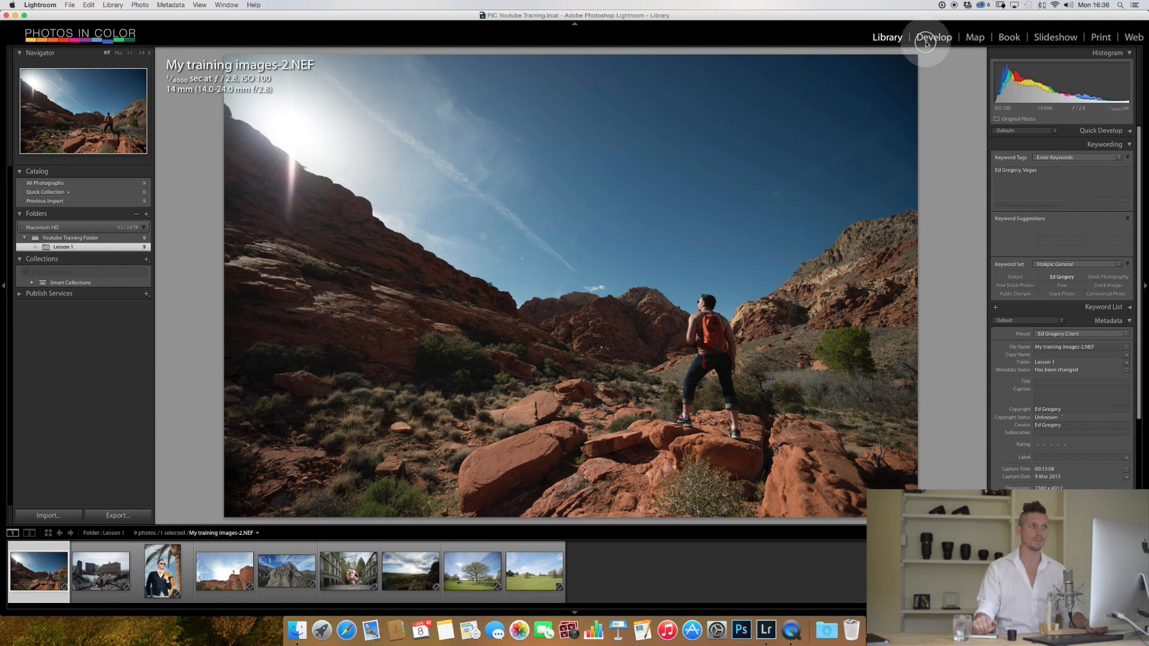
left_click(934, 37)
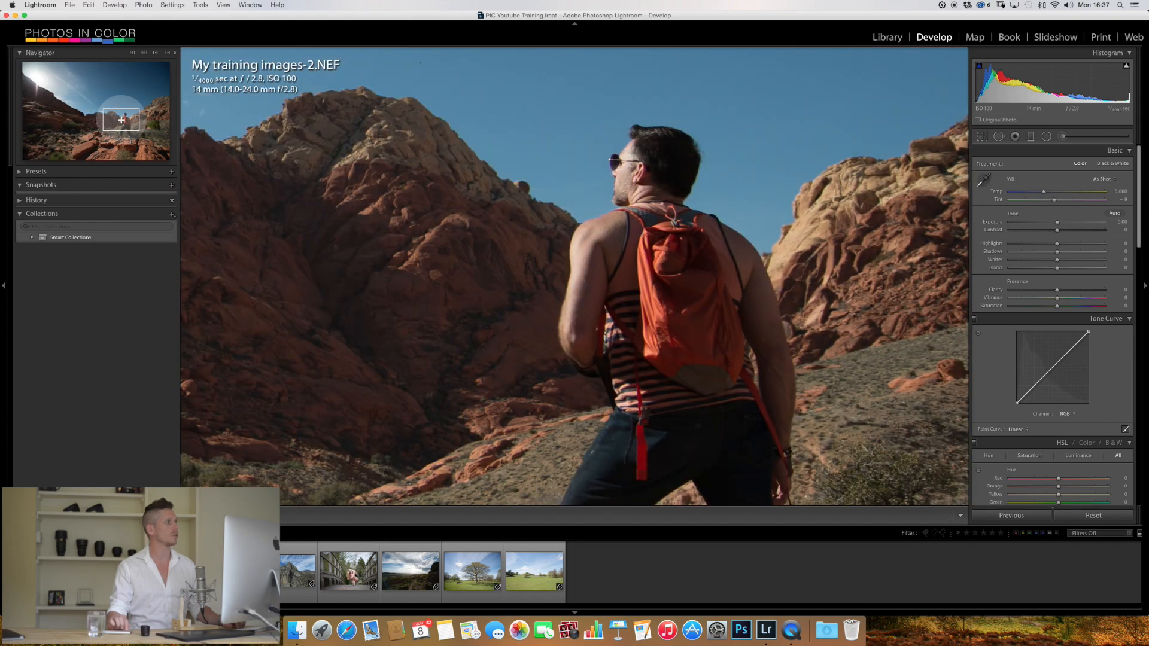
Step: Try Temp and Tint adjustments on the fitted photo, then reset it to original settings
left_click(144, 52)
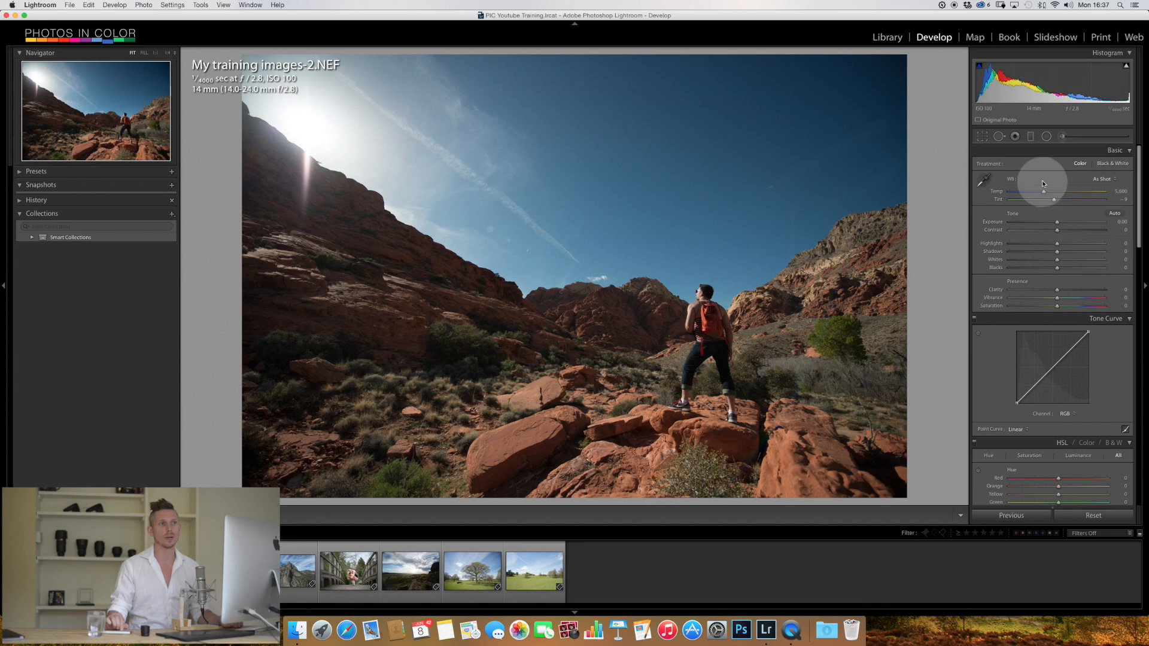
left_click_drag(1043, 192, 1105, 192)
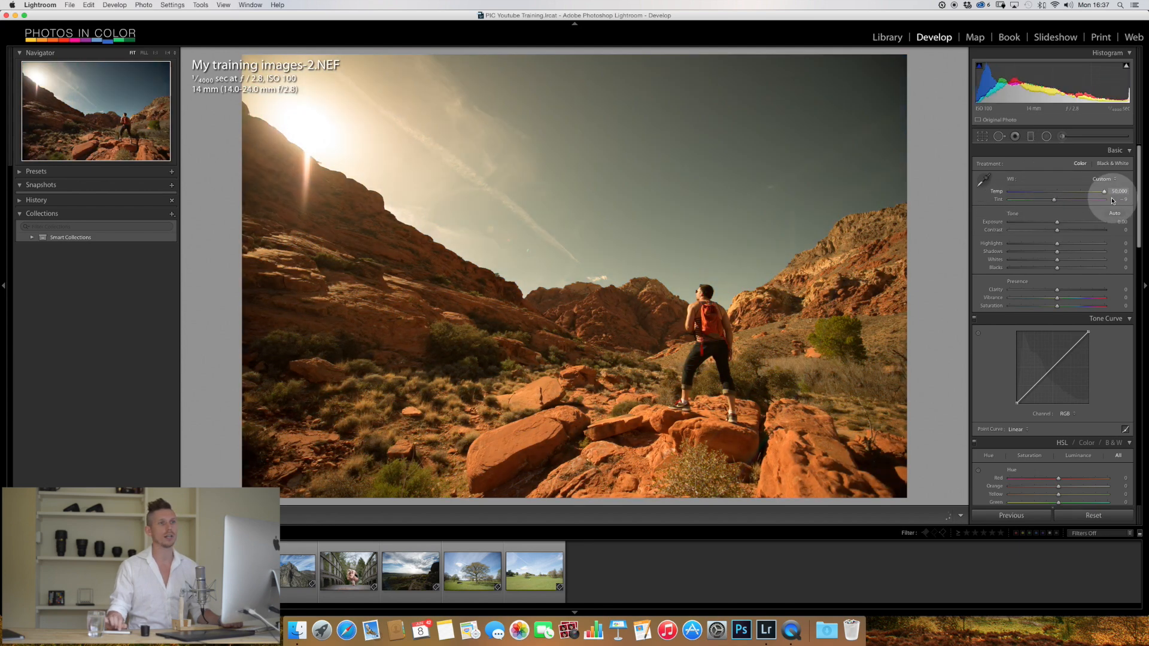
left_click_drag(1102, 192, 1050, 191)
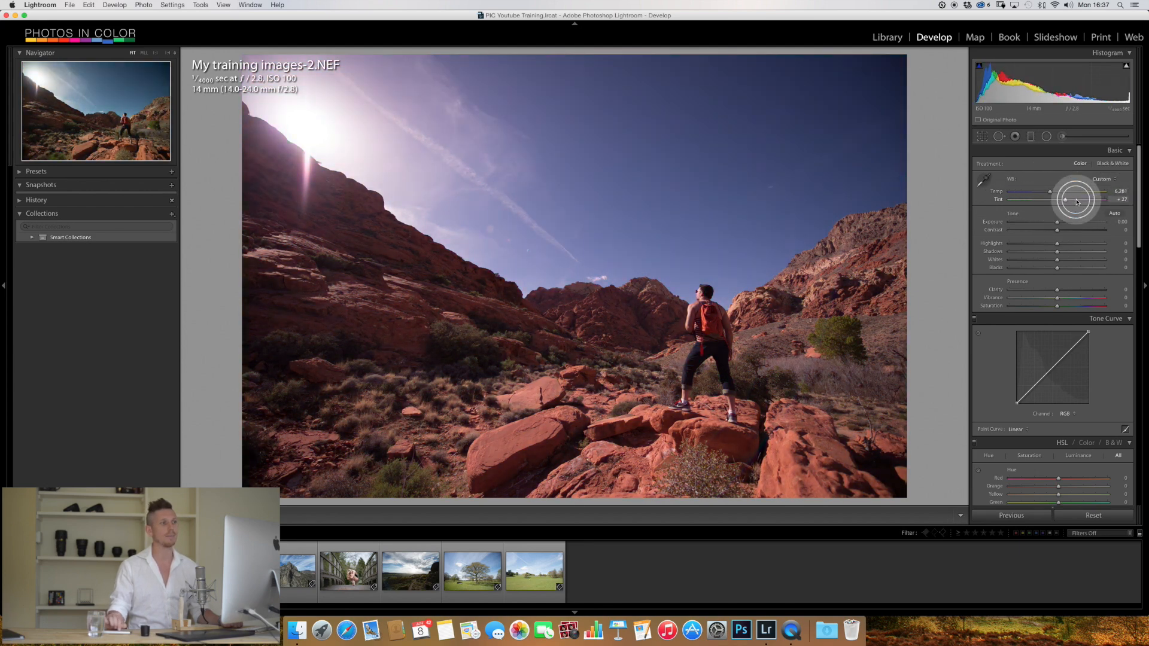
left_click_drag(1090, 199, 1053, 199)
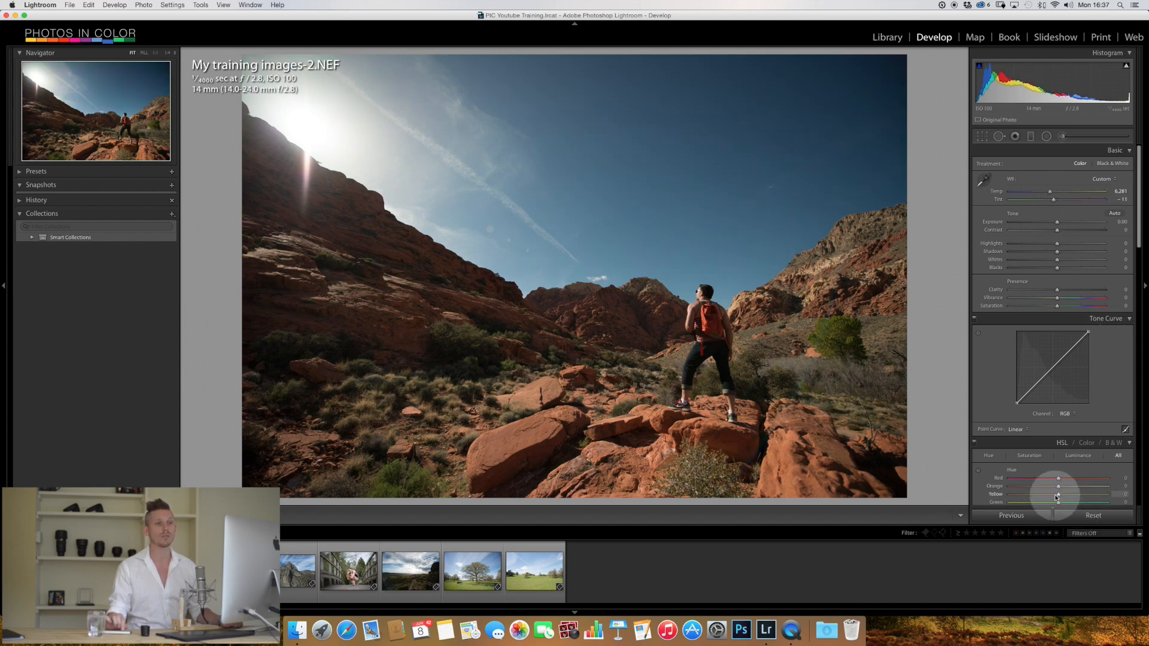
left_click(1093, 514)
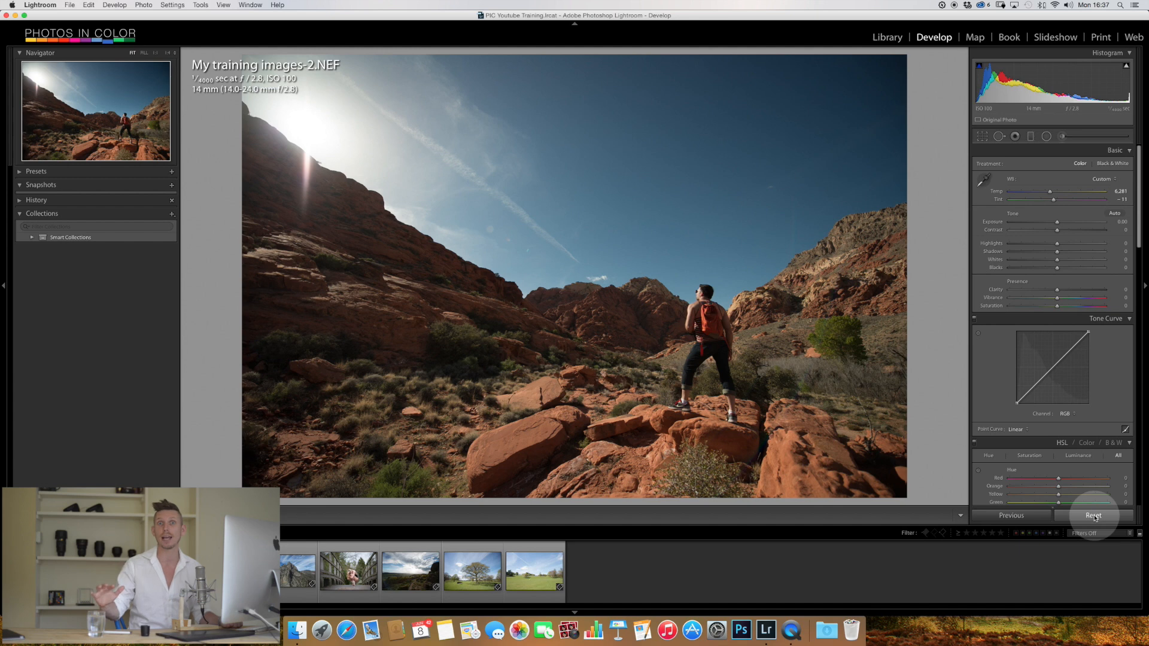
left_click(1093, 516)
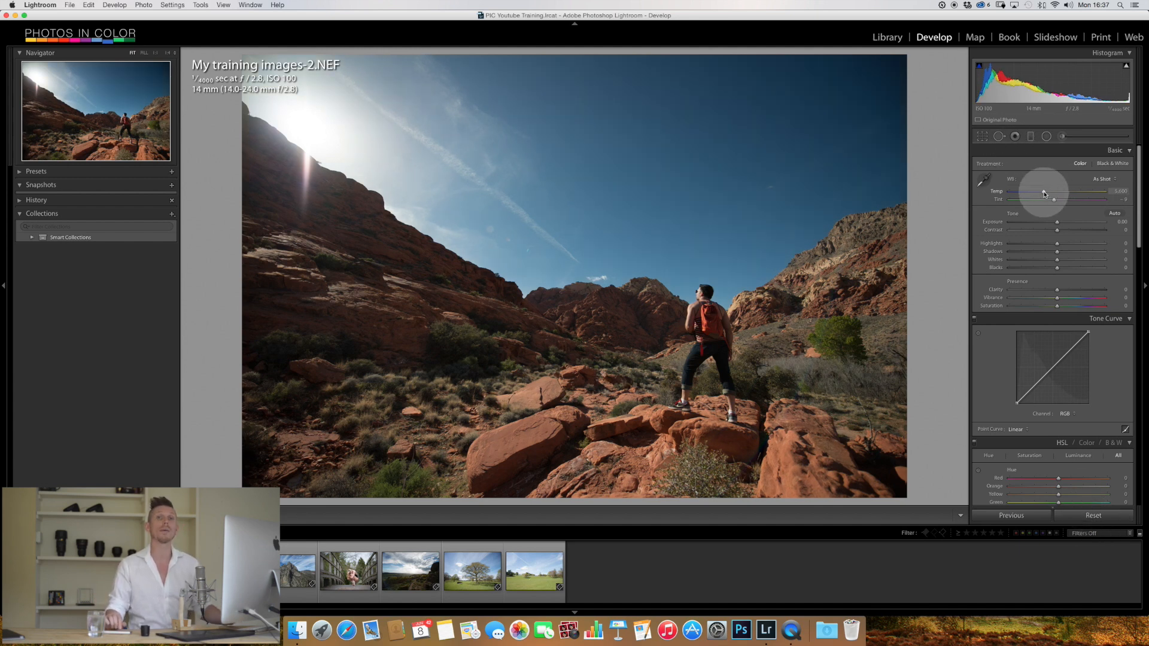
Step: Warm the white balance to about 6,210 and trial exposure around +0.90
left_click_drag(1042, 192, 1047, 191)
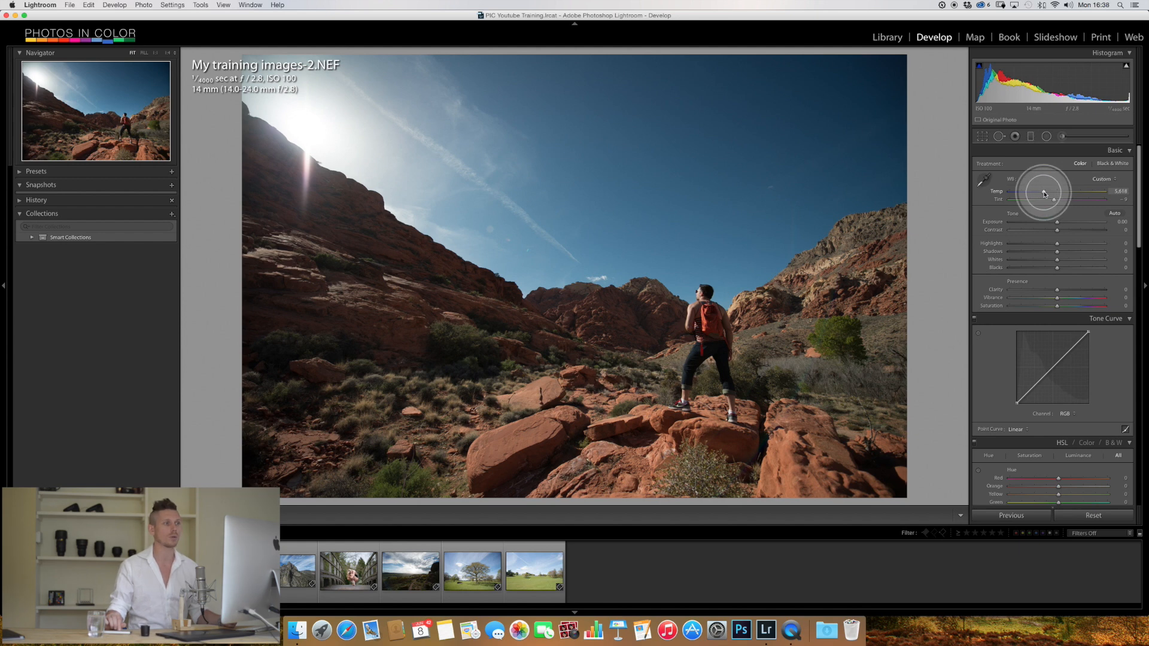
left_click_drag(1031, 193, 1054, 193)
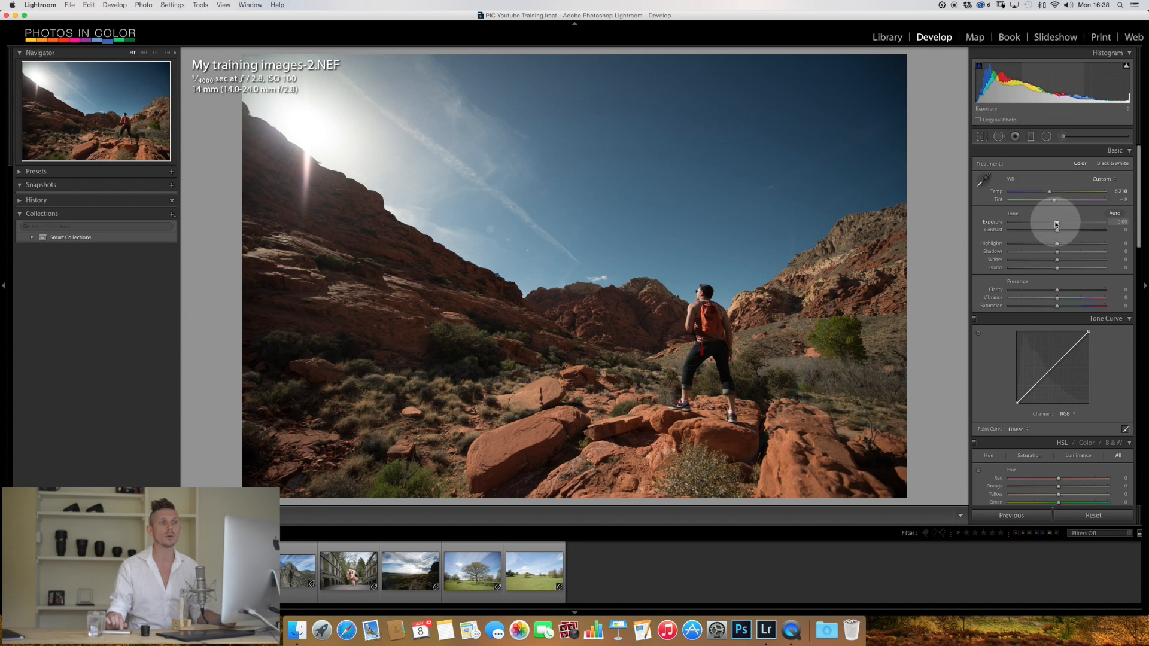
left_click_drag(1057, 225, 1060, 225)
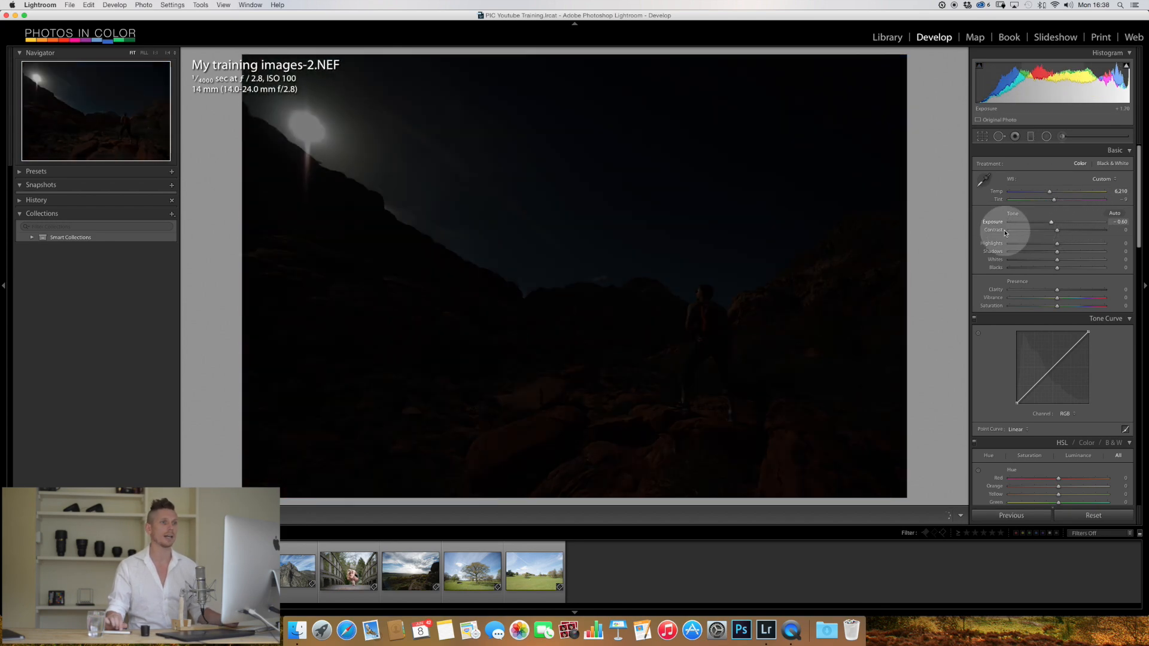
left_click_drag(1051, 221, 1057, 222)
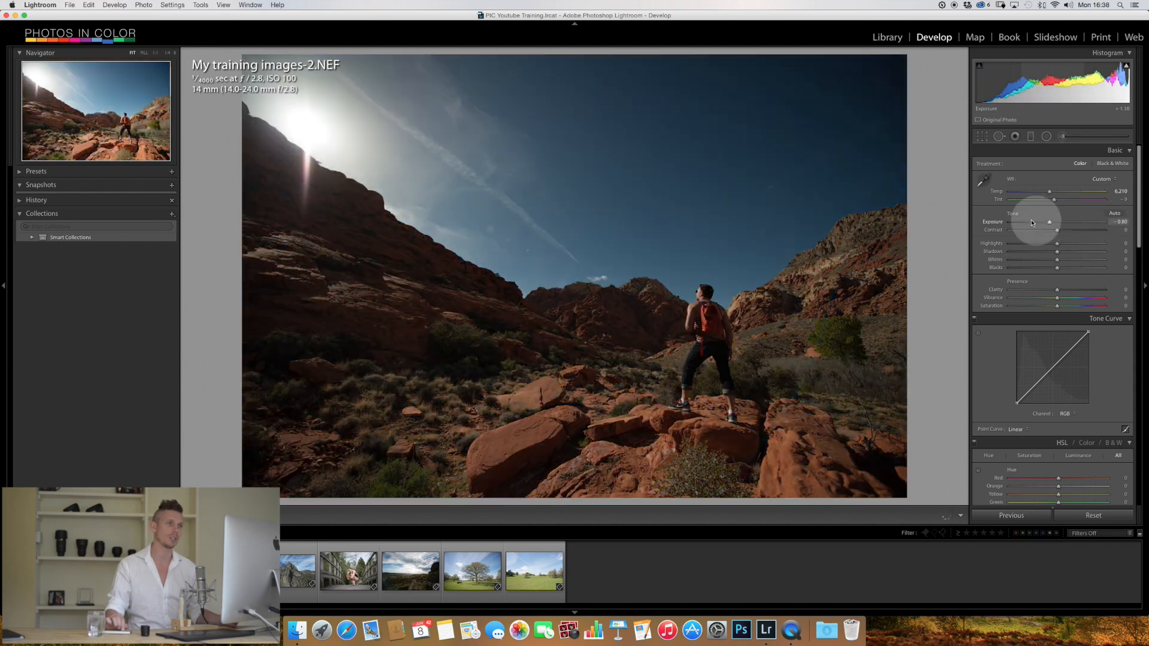
left_click_drag(1049, 223, 1062, 222)
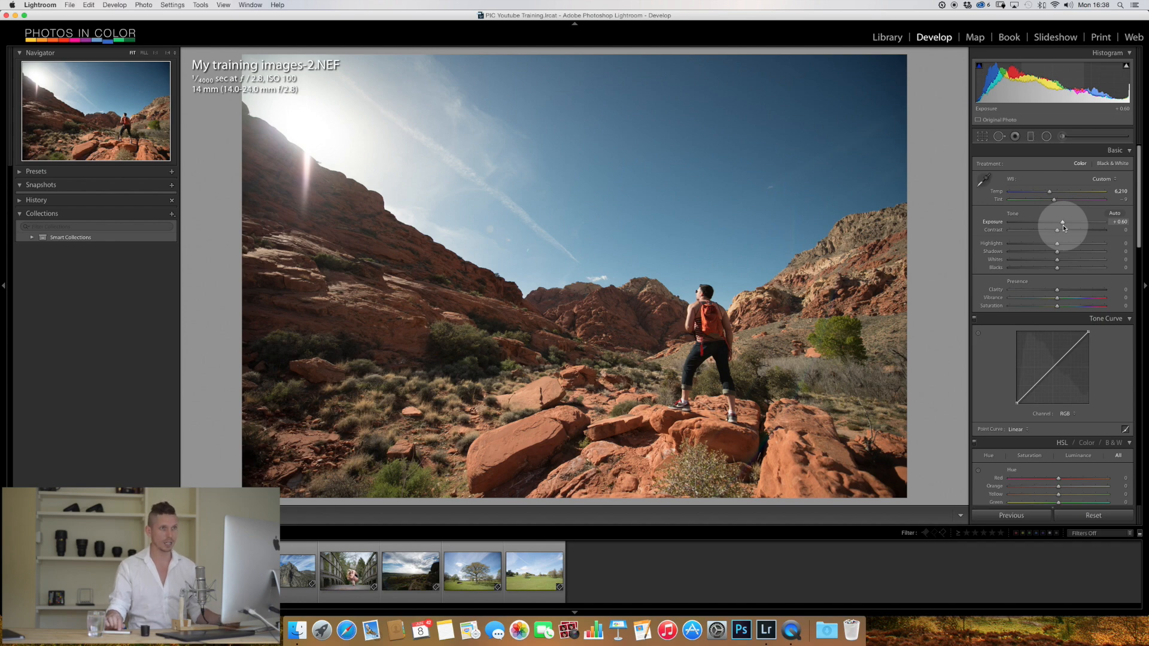
left_click_drag(1062, 224, 1066, 224)
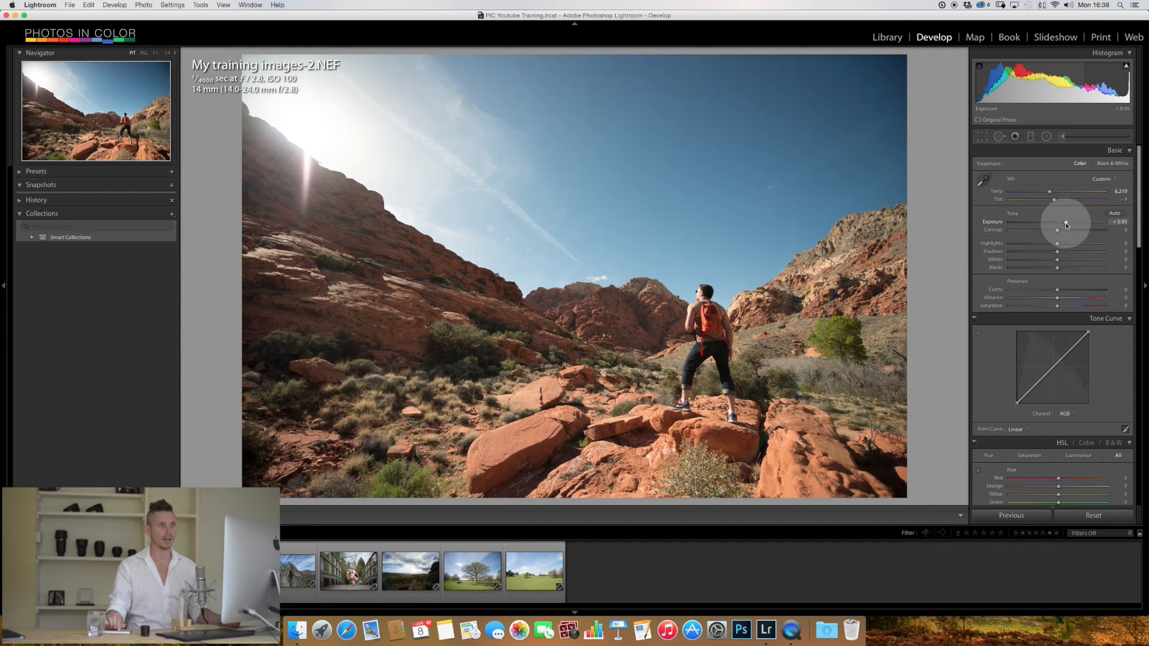
double_click(1121, 223)
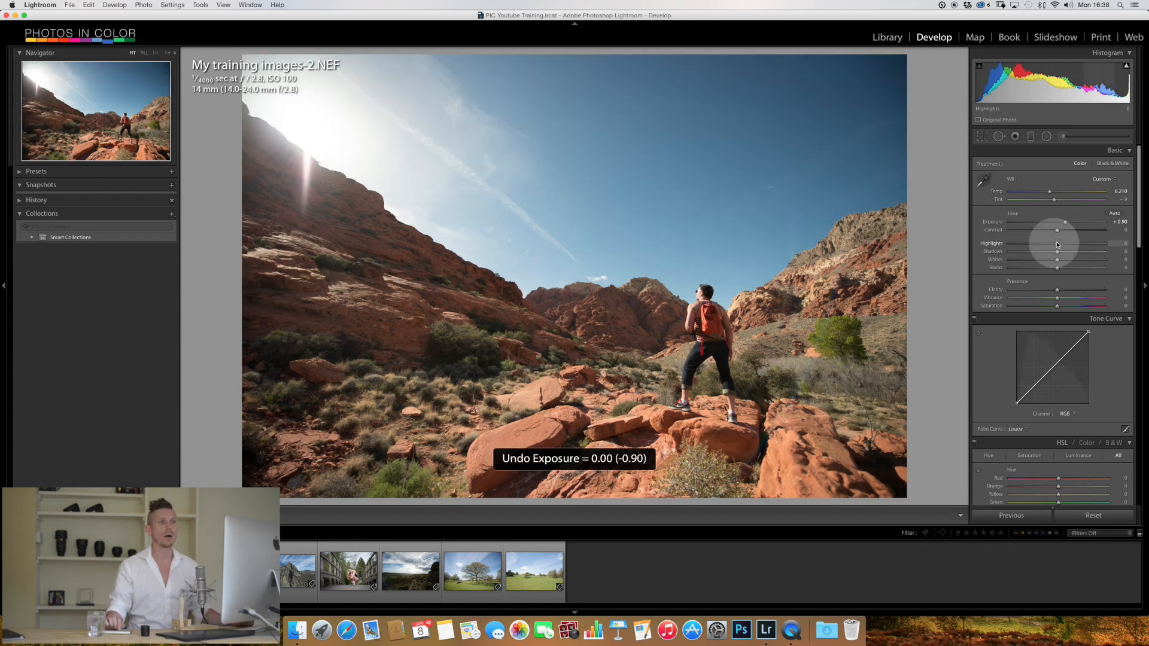
Step: Set Contrast +8, Highlights -76, Shadows +75 and Whites +4 on the hiker photo
left_click_drag(1056, 230, 1090, 230)
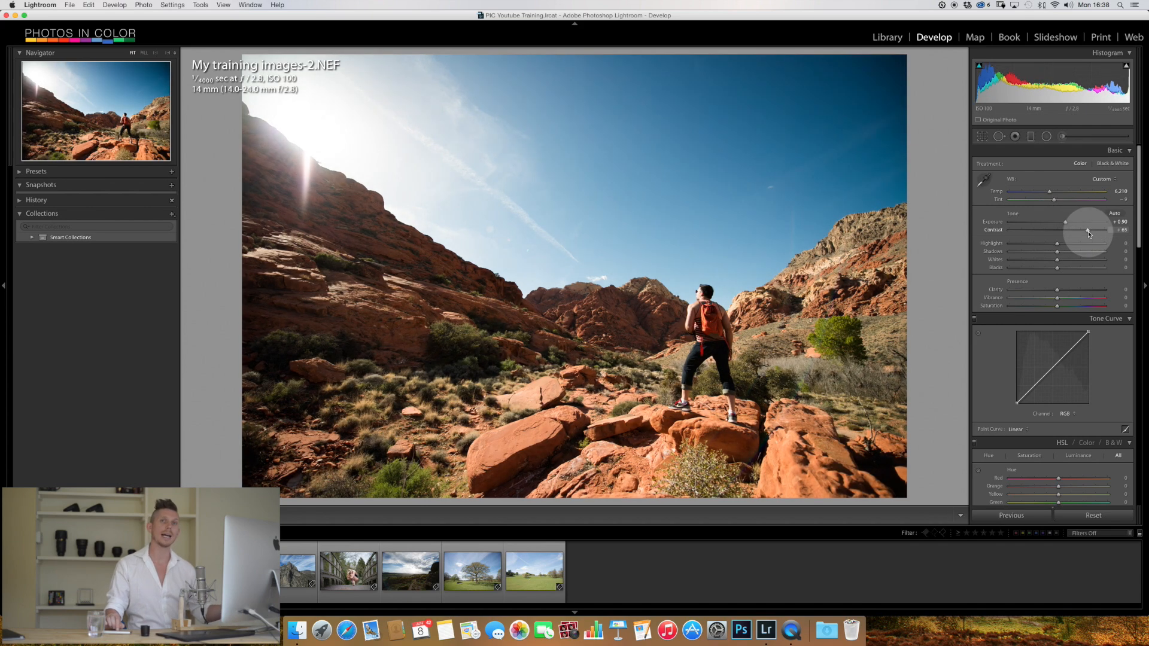
left_click_drag(1088, 230, 1101, 230)
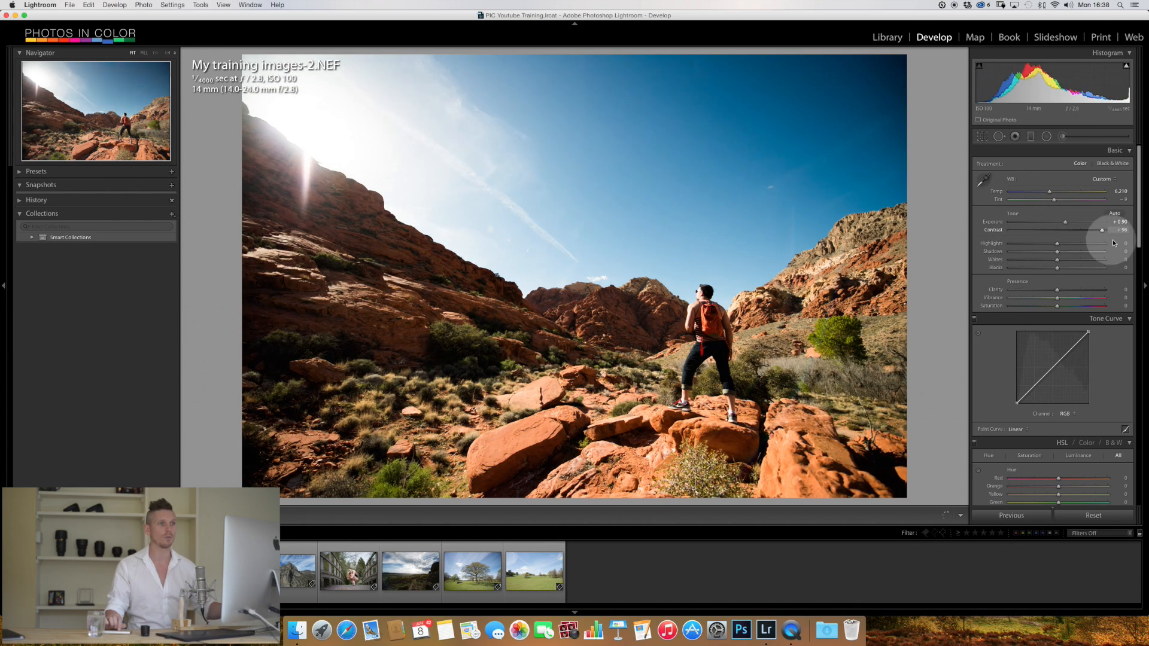
left_click_drag(1103, 230, 1057, 230)
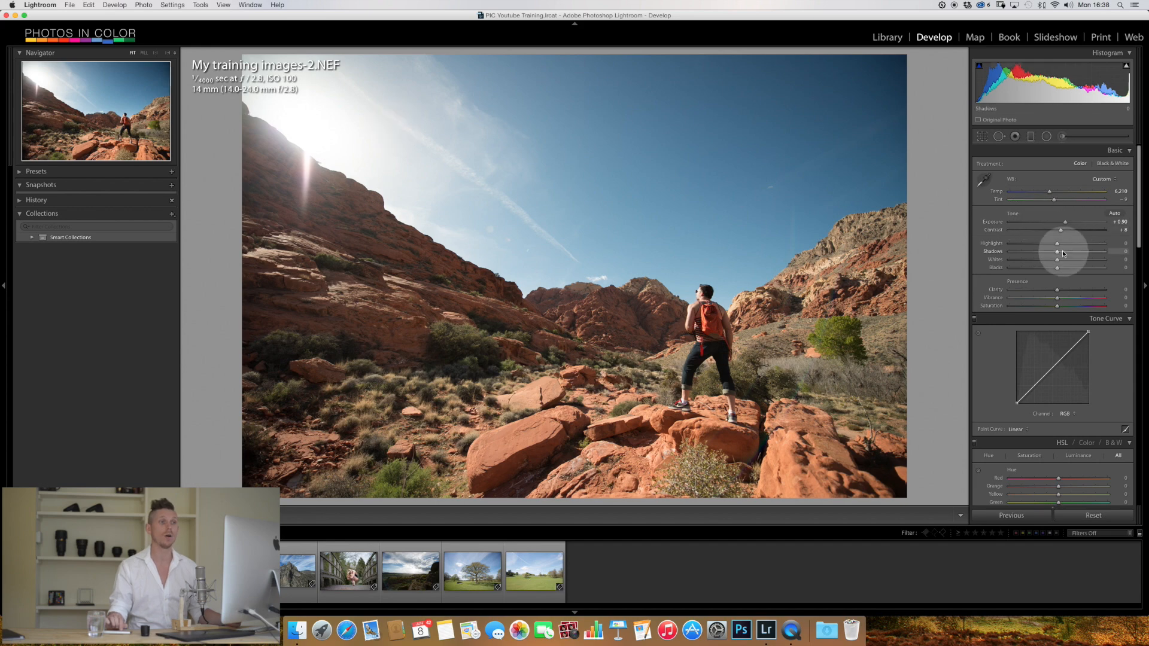
left_click_drag(1057, 243, 1047, 243)
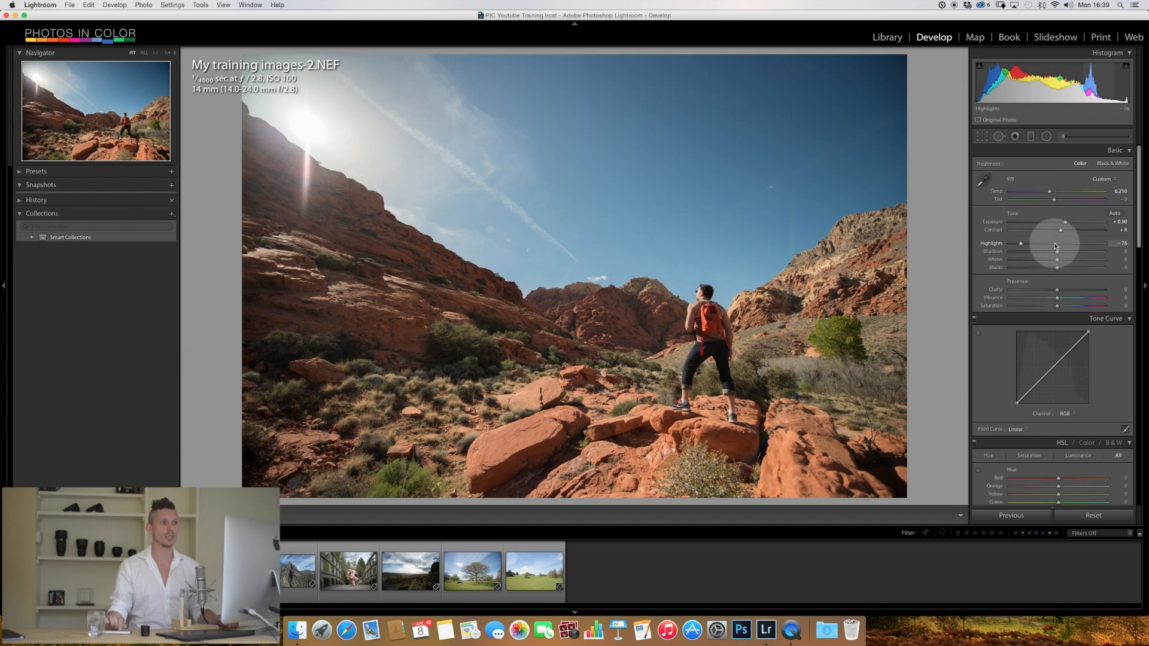
left_click_drag(1057, 258, 1098, 259)
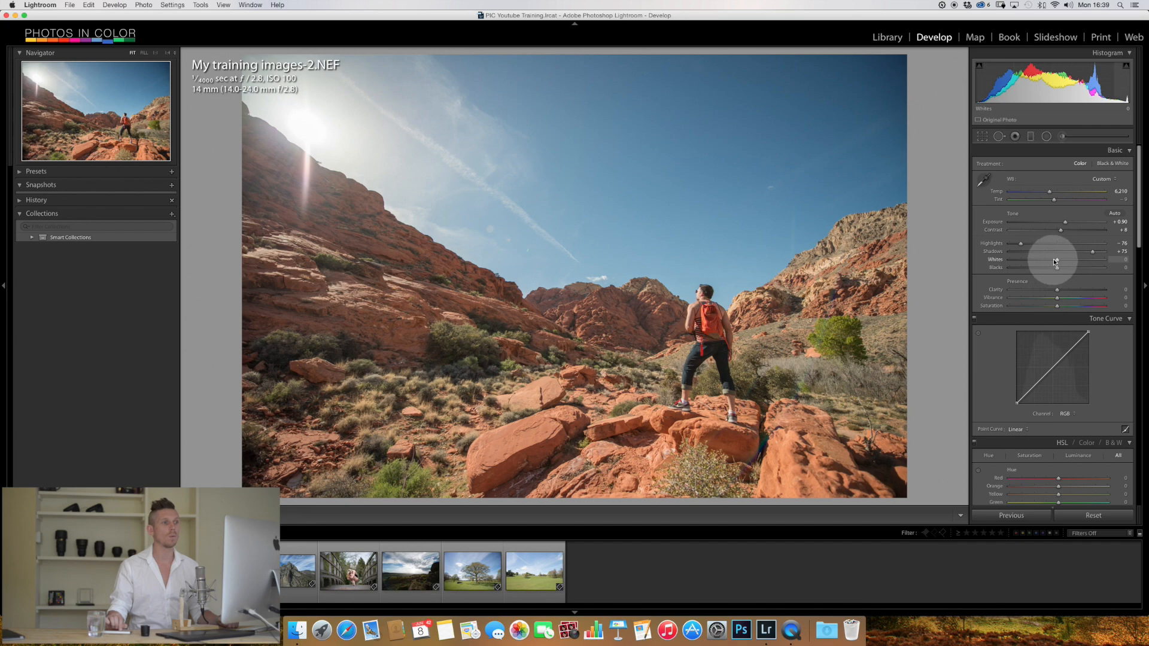
left_click_drag(1056, 262, 1060, 263)
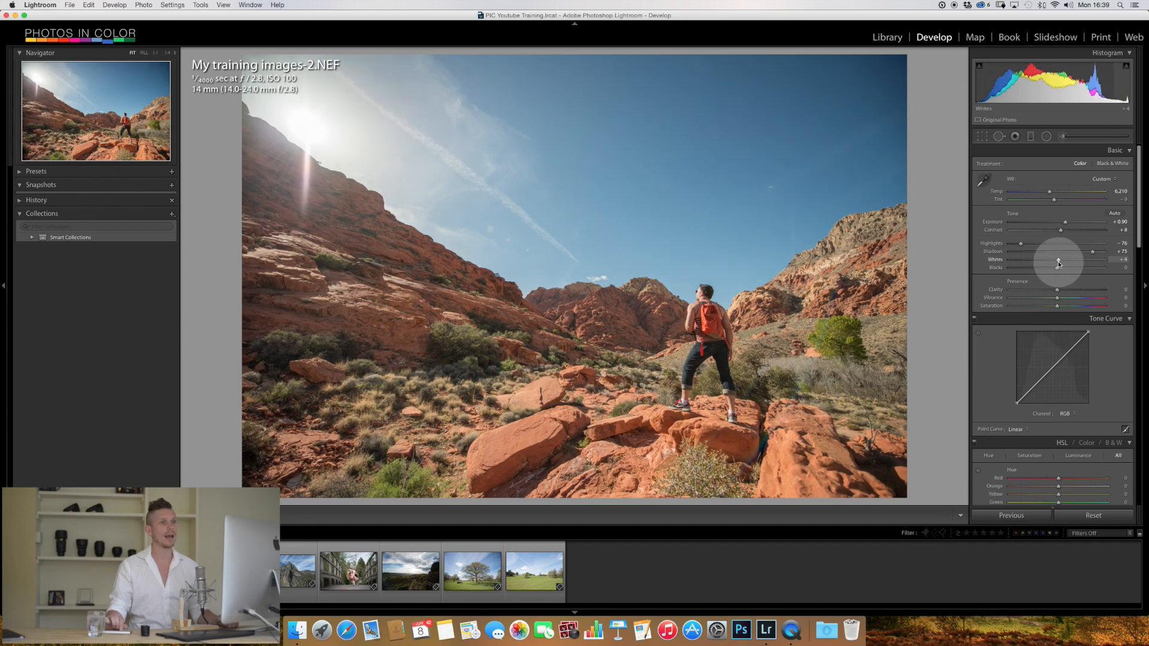
left_click_drag(1057, 267, 1081, 267)
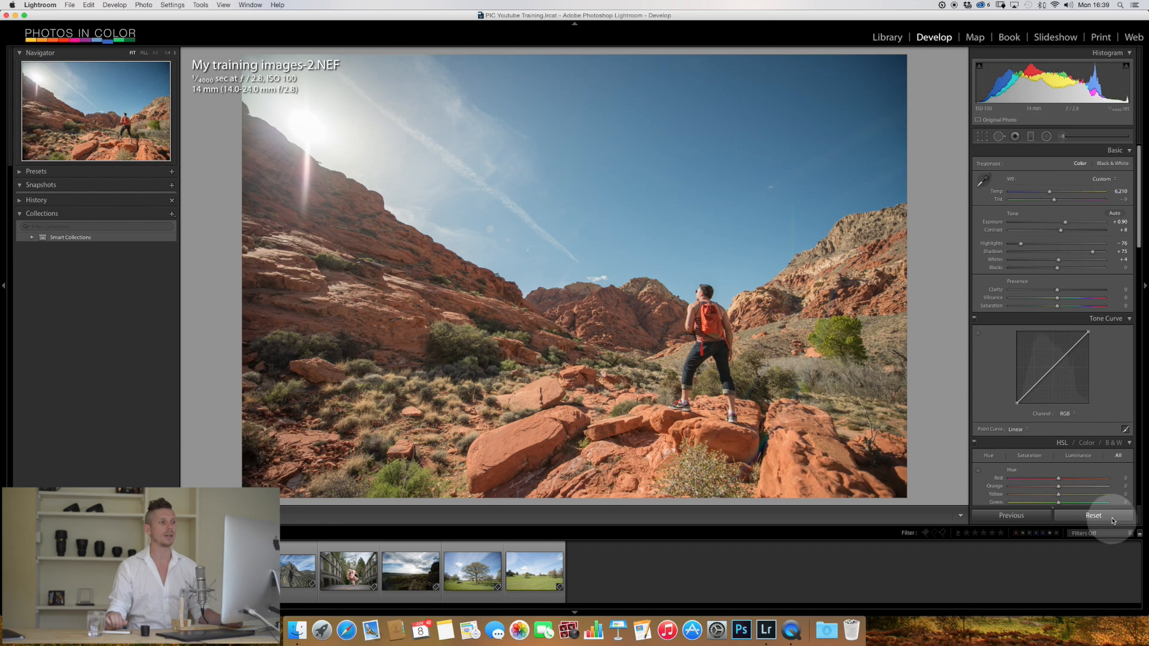
Step: Scroll the Develop right panel down to the HSL section
left_click(1093, 515)
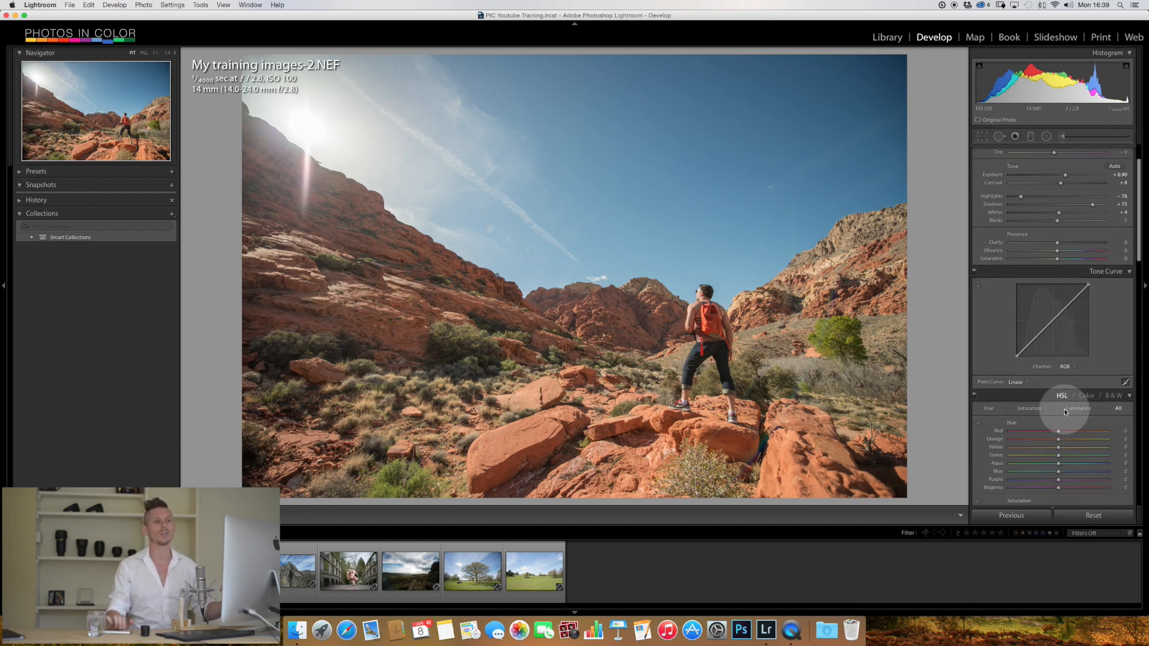
scroll("down", 3)
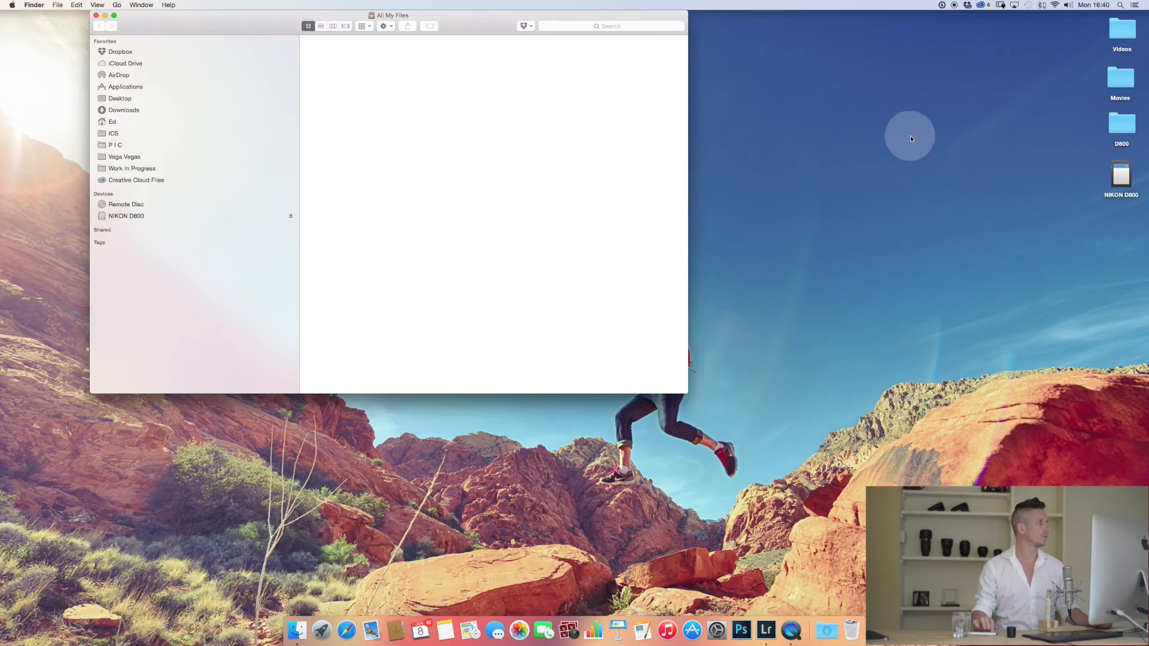
Step: Locate My training images-2.NEF in Work In Progress/Youtube Training Folder/Lesson 1, then return to Lightroom
left_click(135, 180)
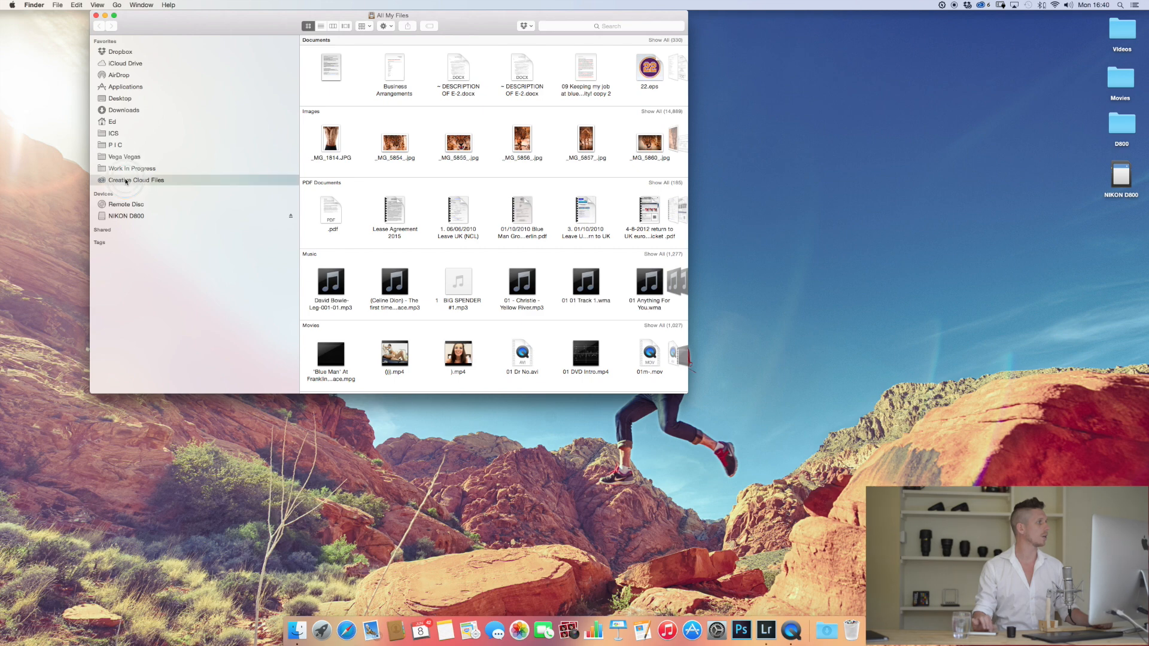
left_click(132, 169)
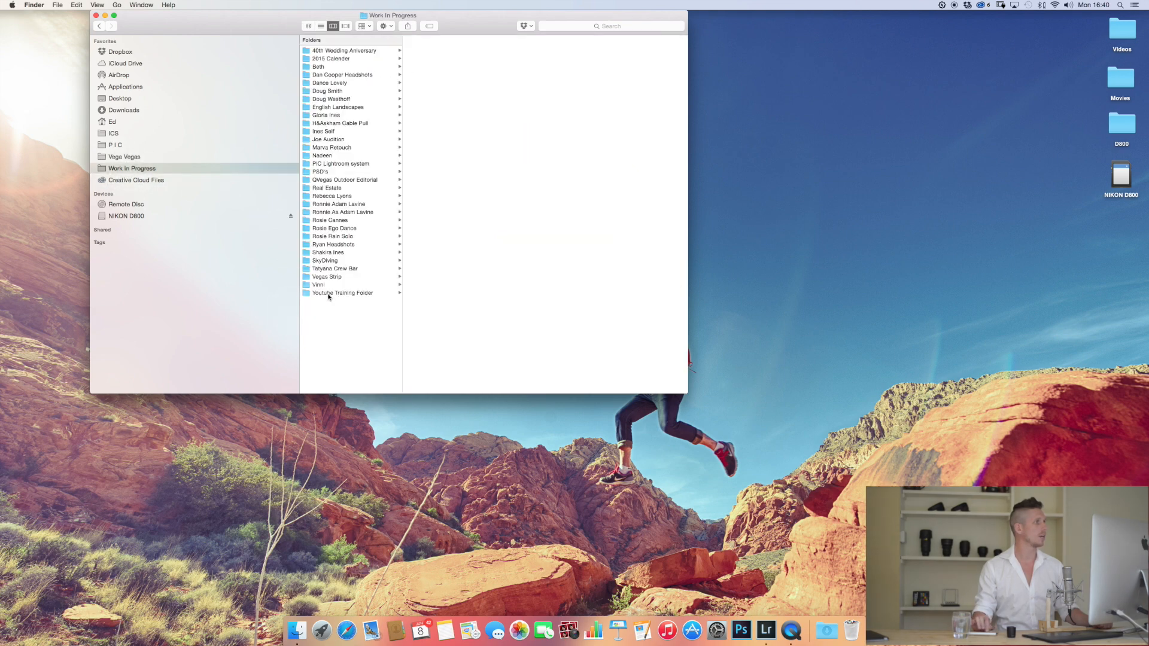
left_click(341, 293)
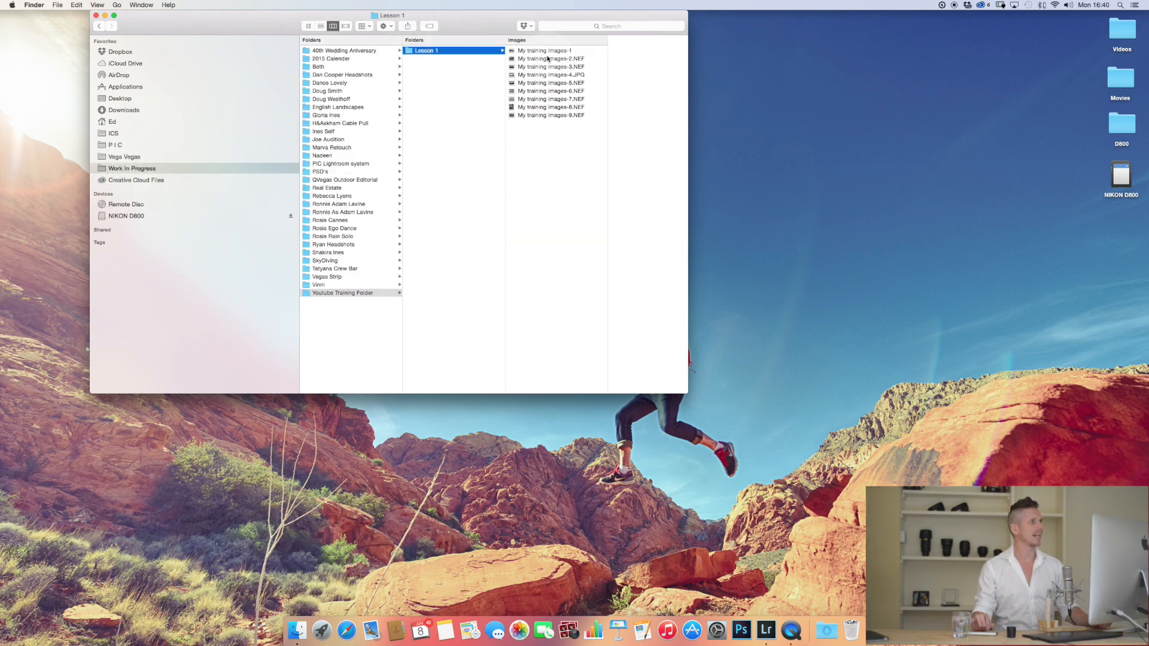
left_click(550, 74)
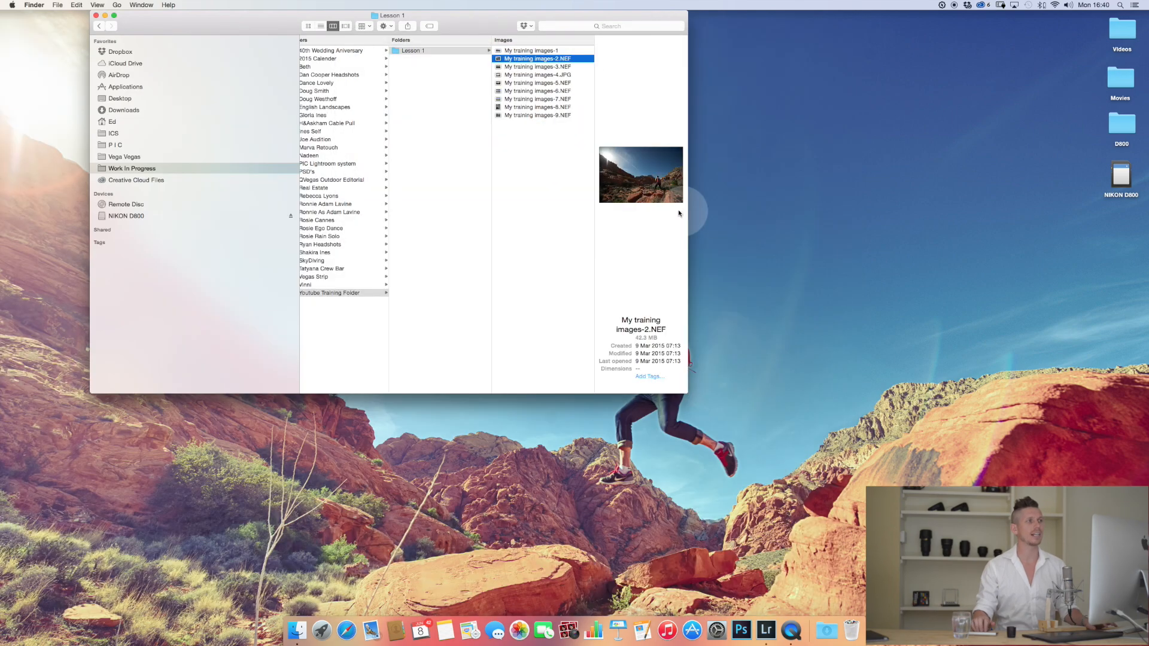
left_click(765, 630)
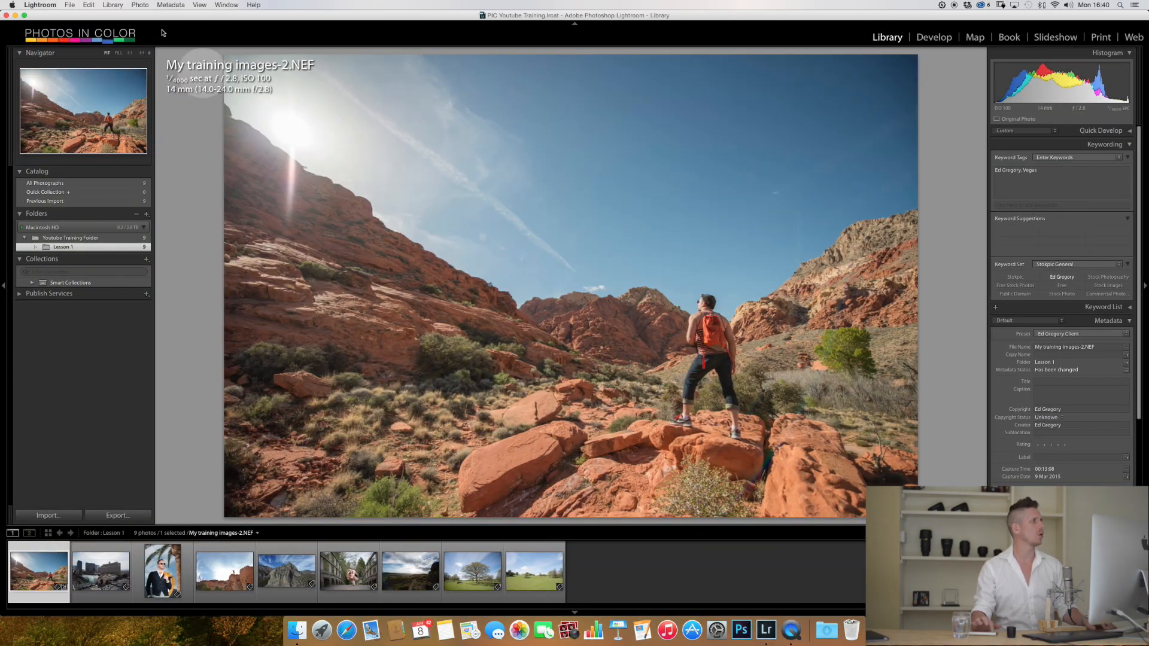
Step: Bring up Export One File from the File menu for the selected hiker photo
left_click(69, 4)
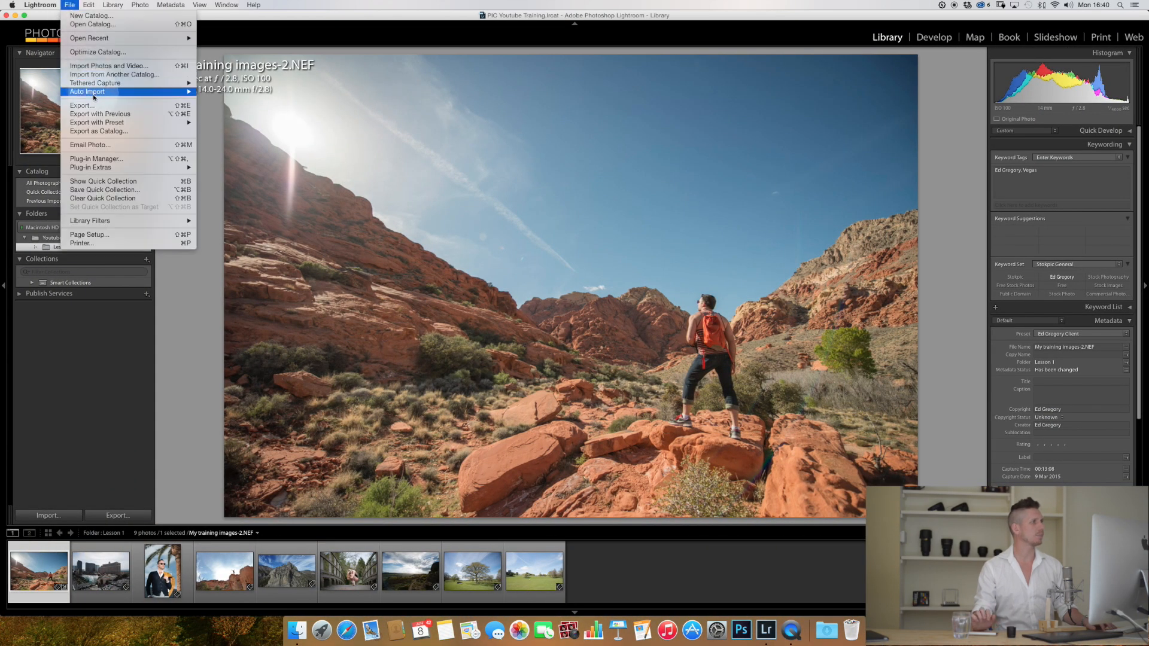
left_click(81, 106)
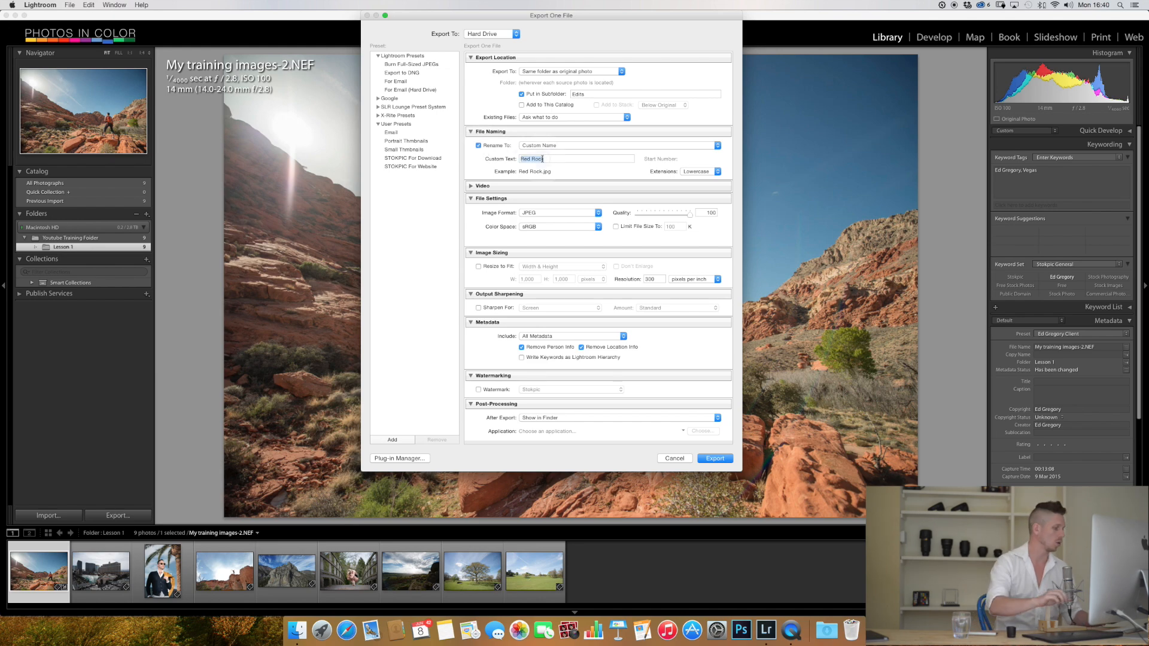
Step: Name the file 'Man at red rock', confirm 300 resolution and export the JPEG
type("Man at r")
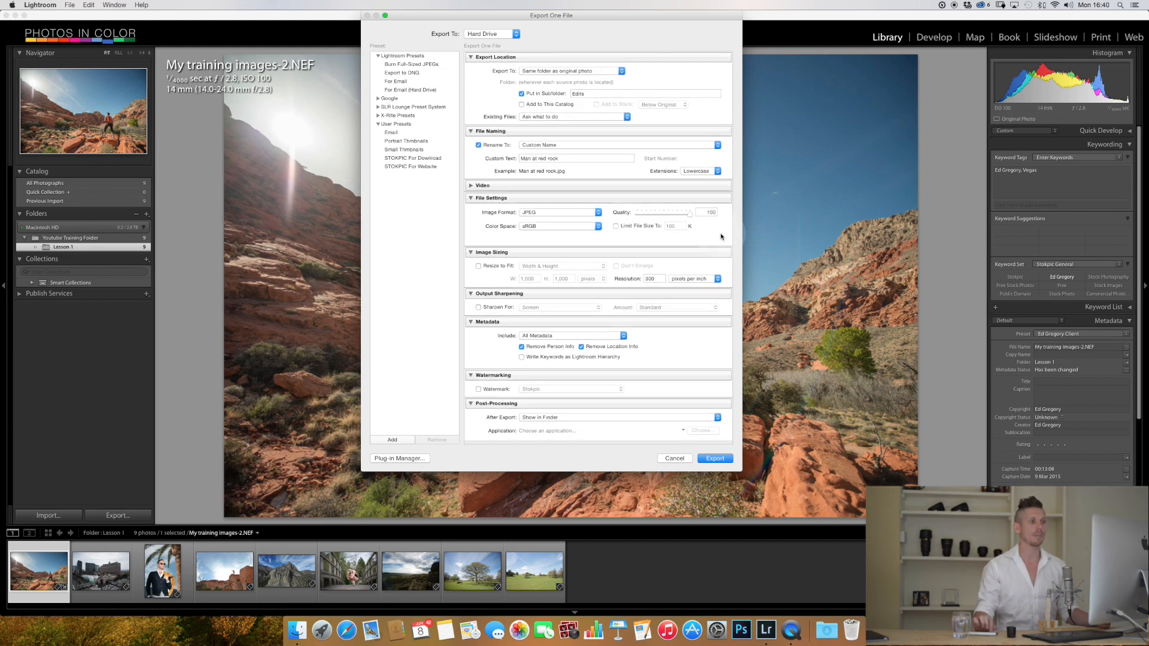
left_click(651, 279)
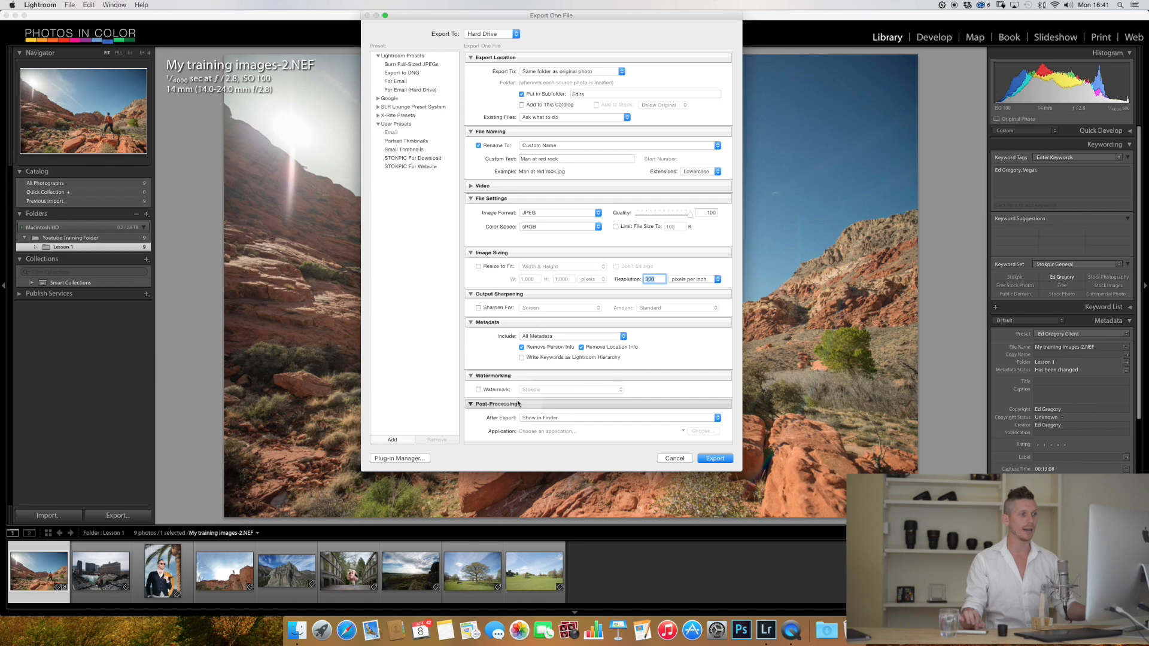
left_click(714, 458)
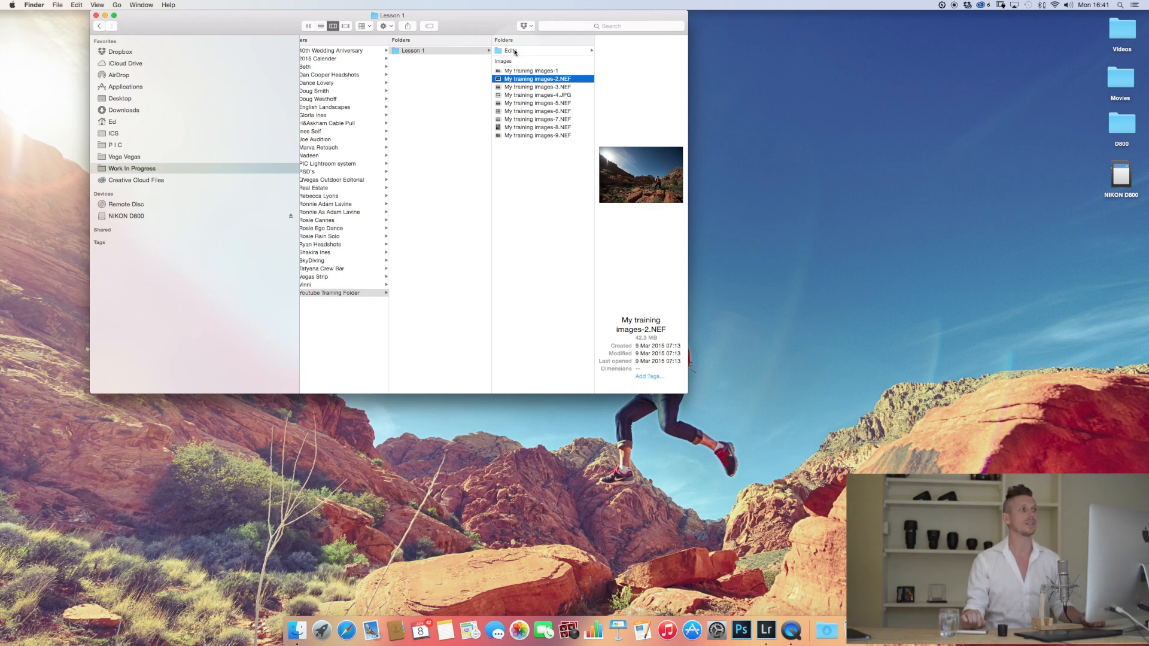
Step: Open the Edits folder and Quick Look Man at red rock.jpg at full size
left_click(511, 51)
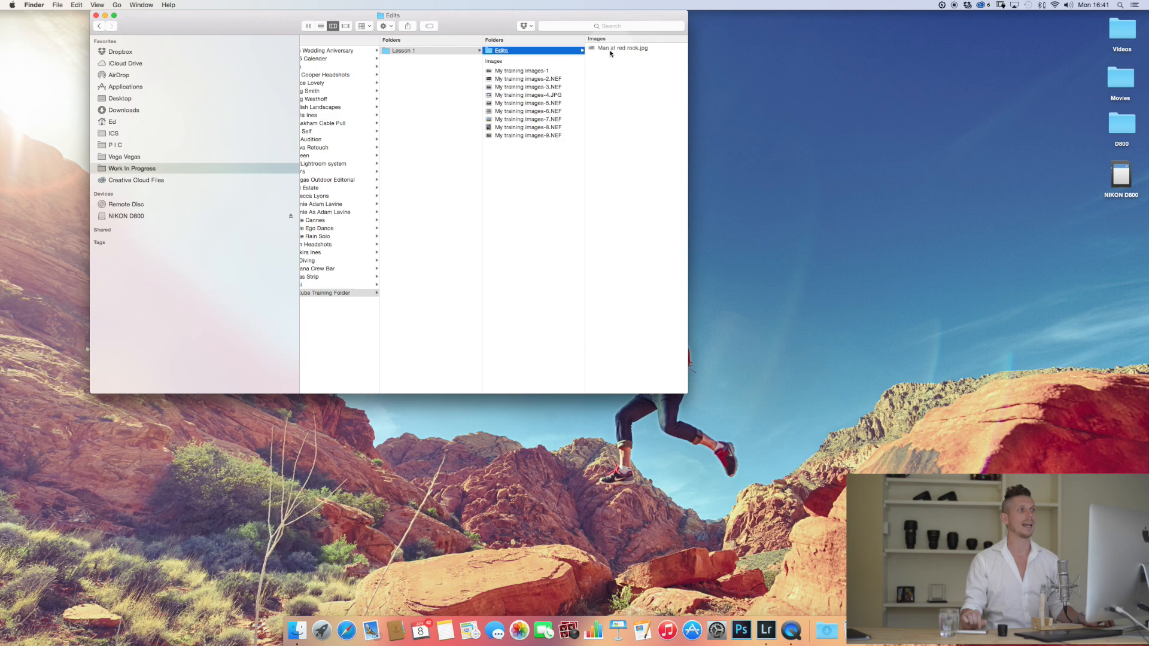
left_click(622, 48)
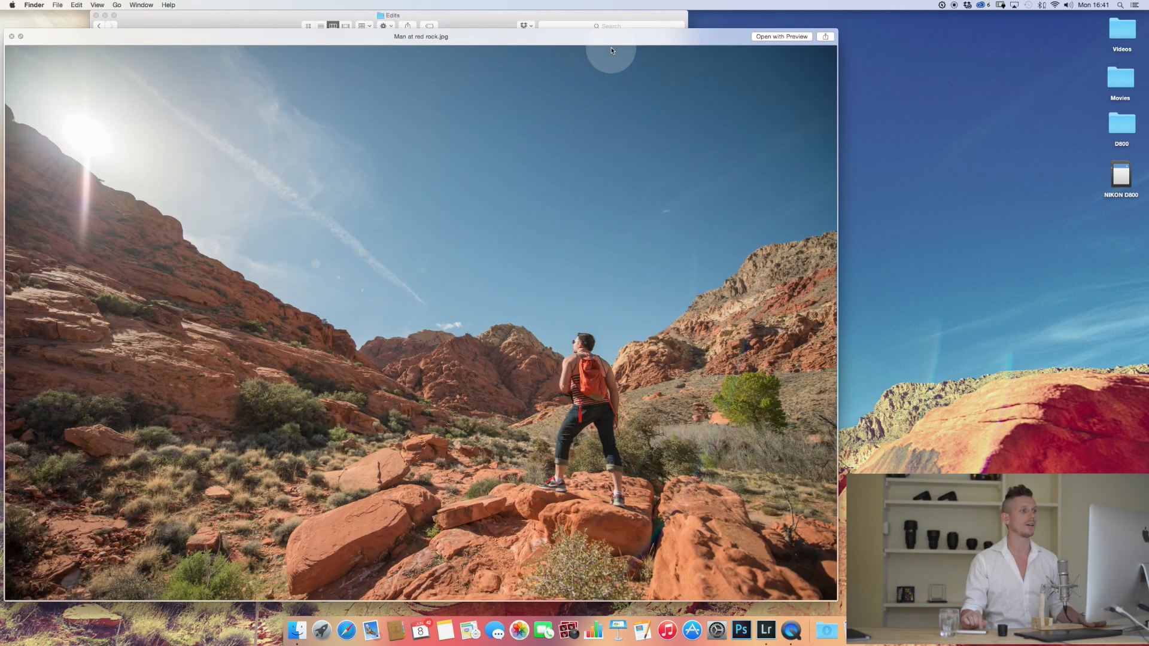